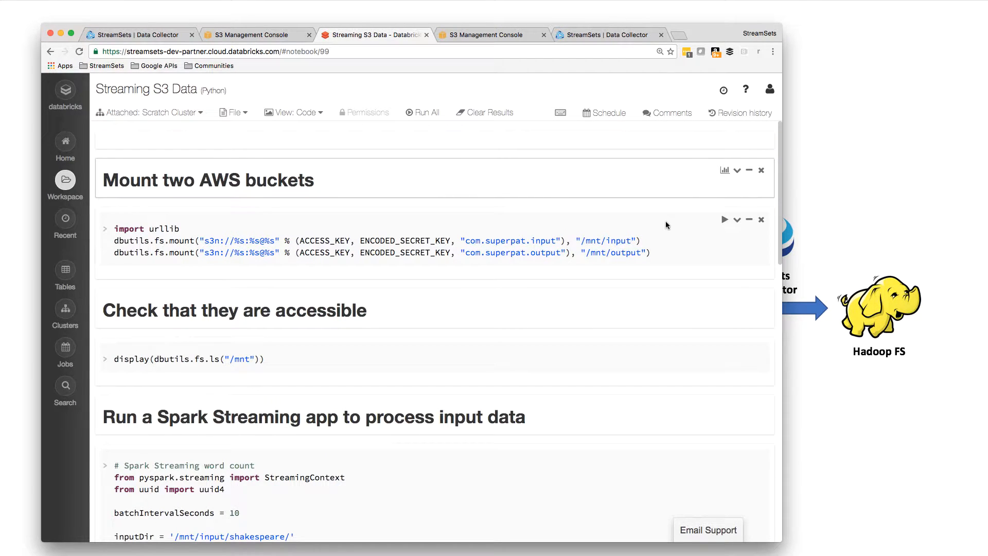
mouse_move(479, 267)
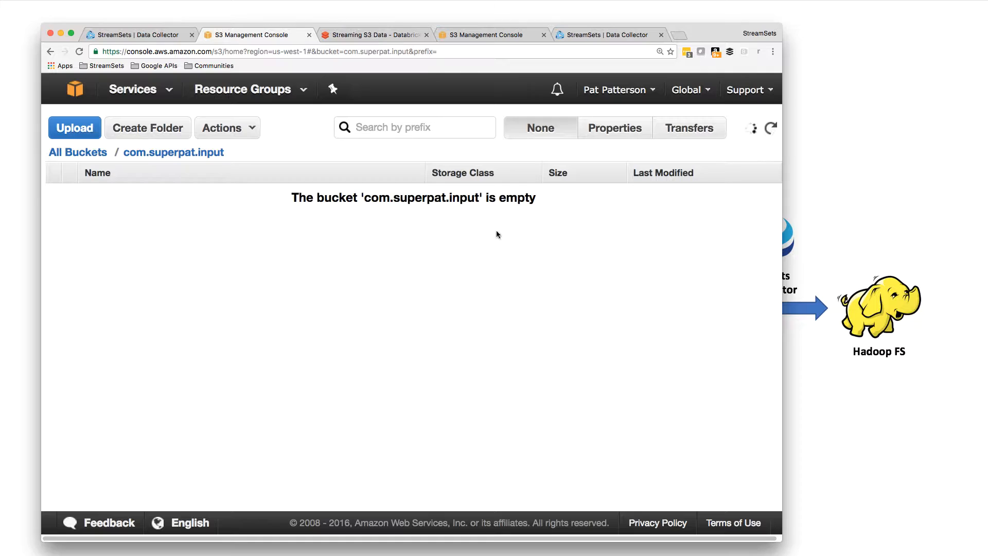
Step: Mount the input and output S3 buckets and list /mnt to confirm both appear
left_click(487, 35)
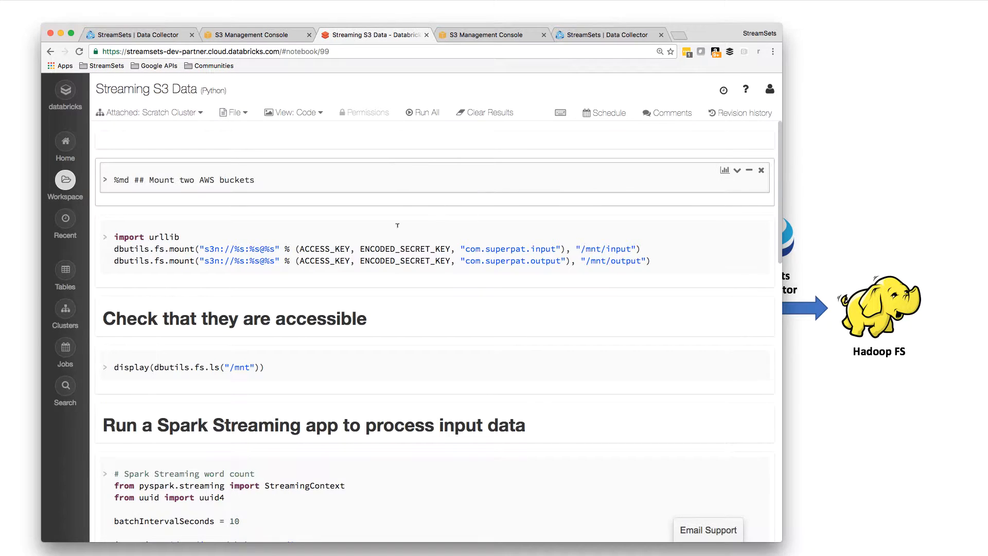
mouse_move(381, 284)
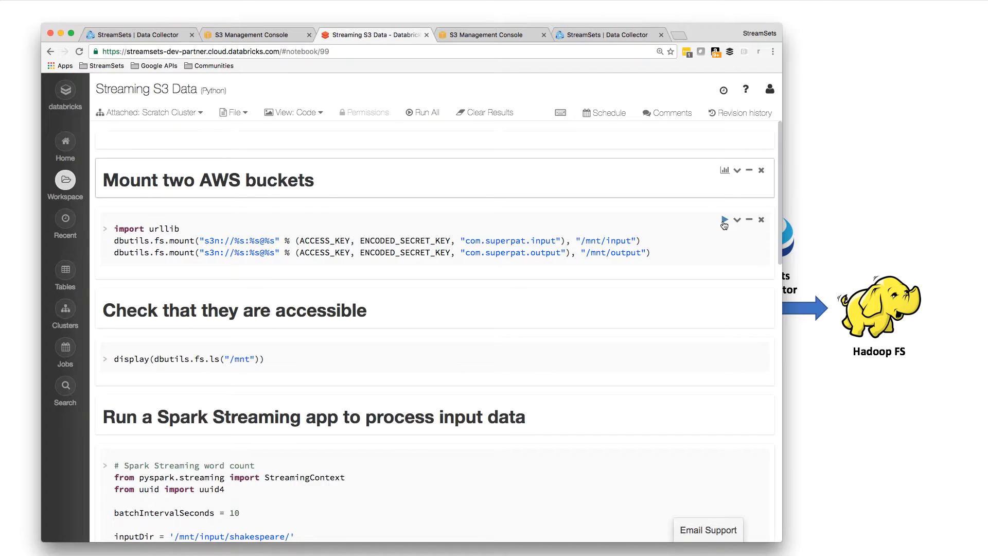
left_click(723, 219)
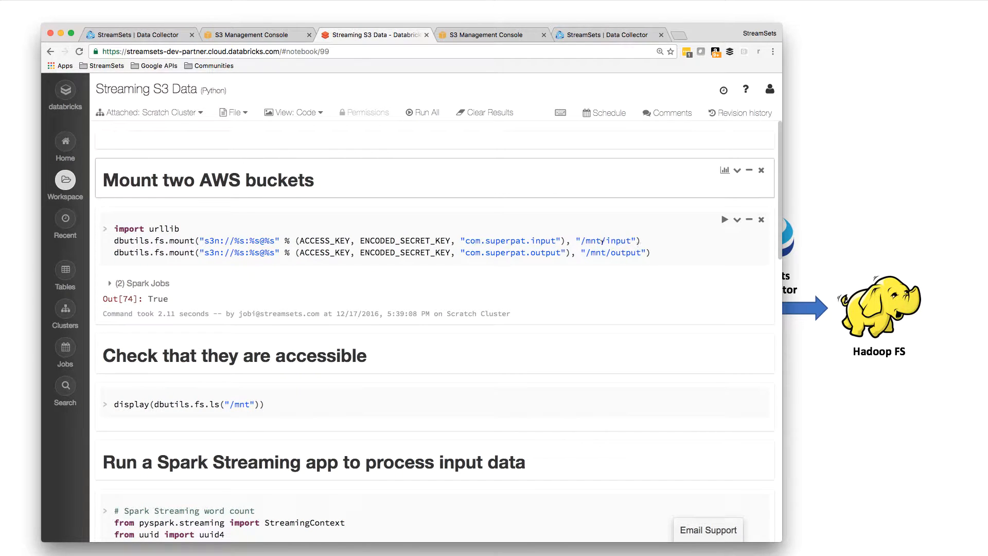
mouse_move(603, 311)
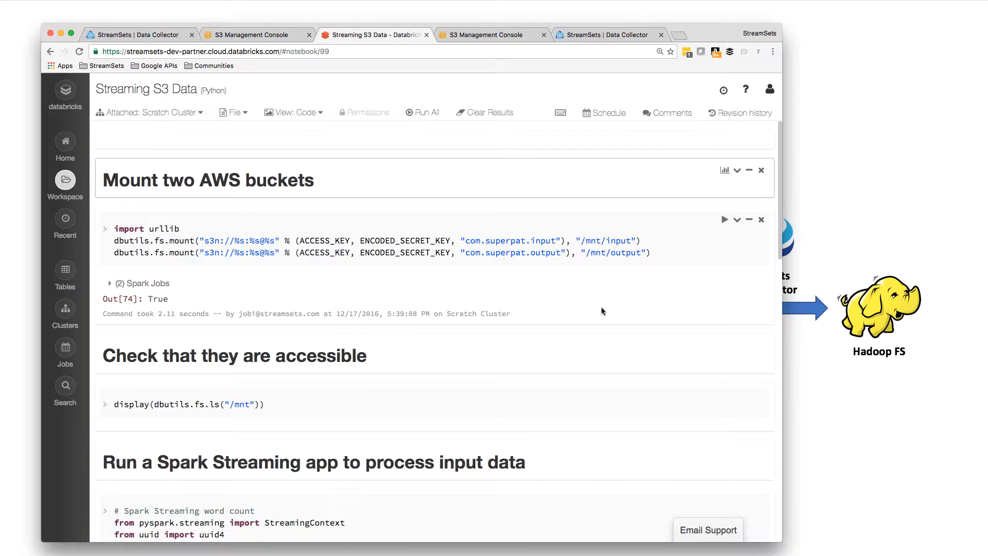
mouse_move(598, 327)
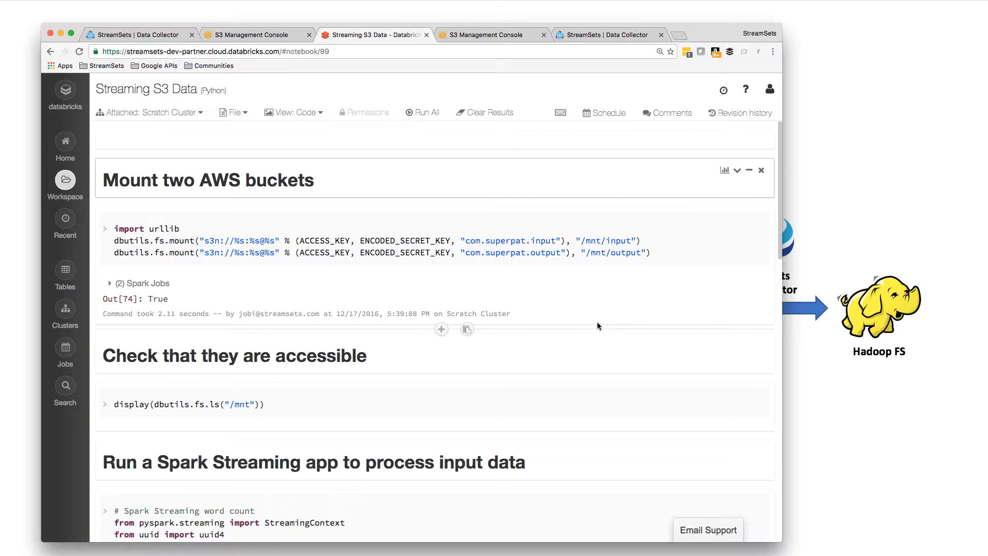
scroll("down", 3)
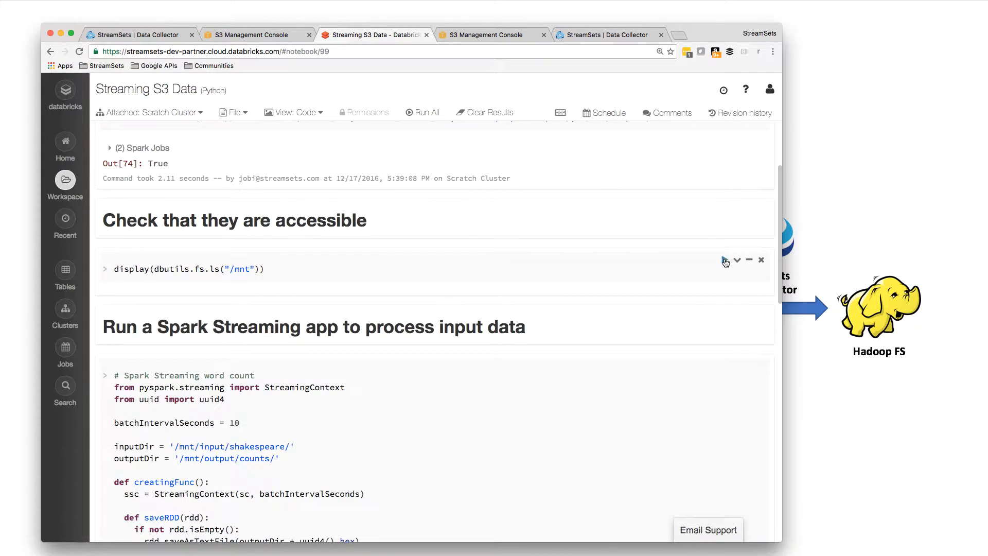
left_click(712, 259)
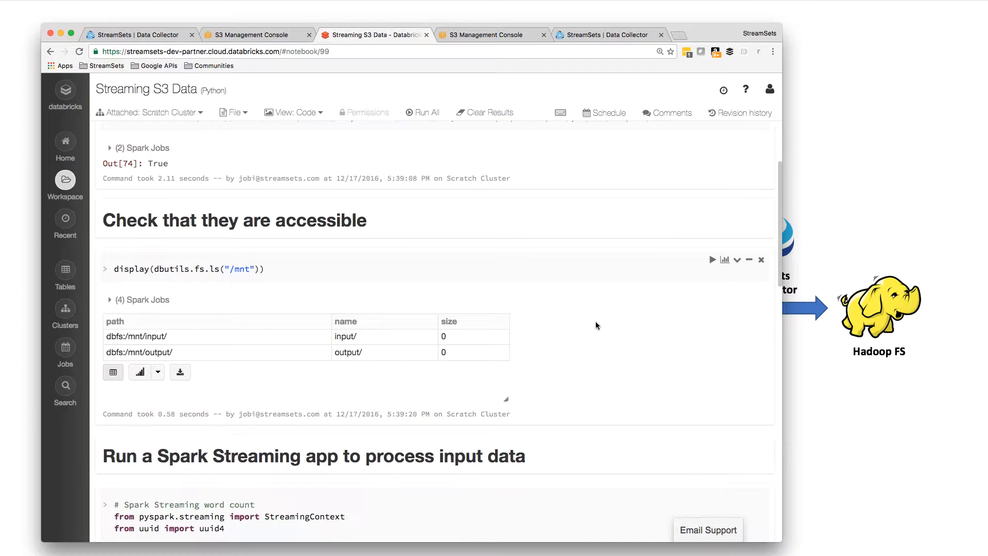
mouse_move(267, 364)
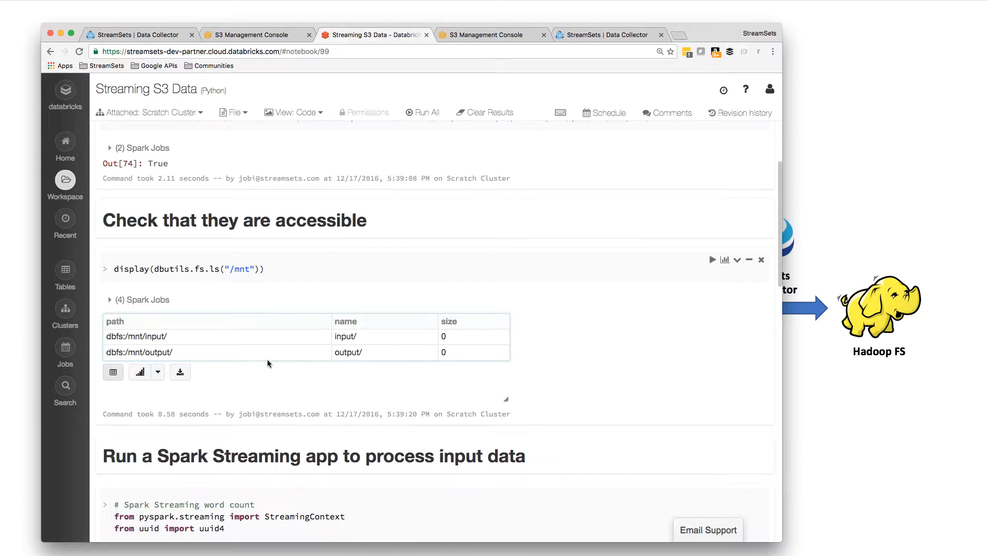
Step: Launch the Spark Streaming word-count cell further down the notebook
scroll("down", 3)
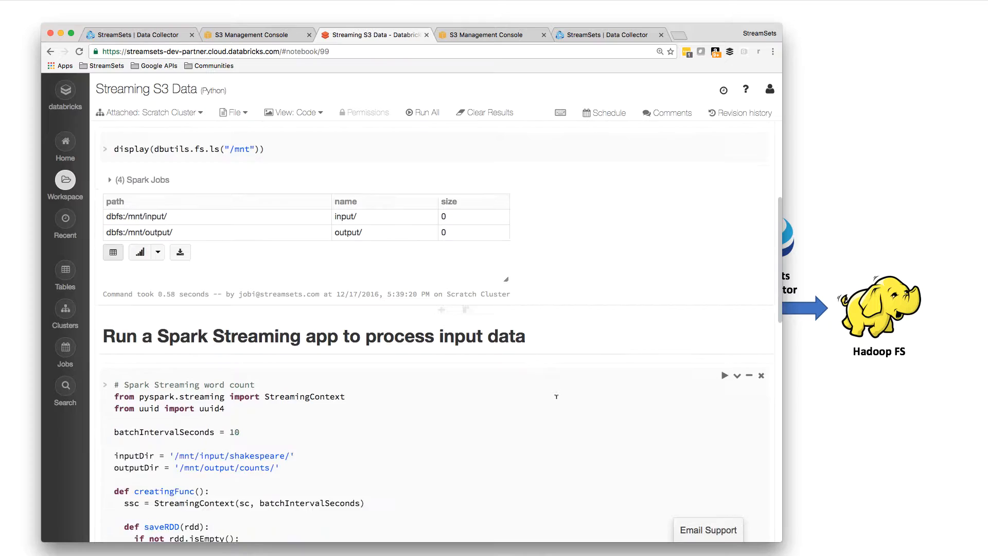
scroll("down", 3)
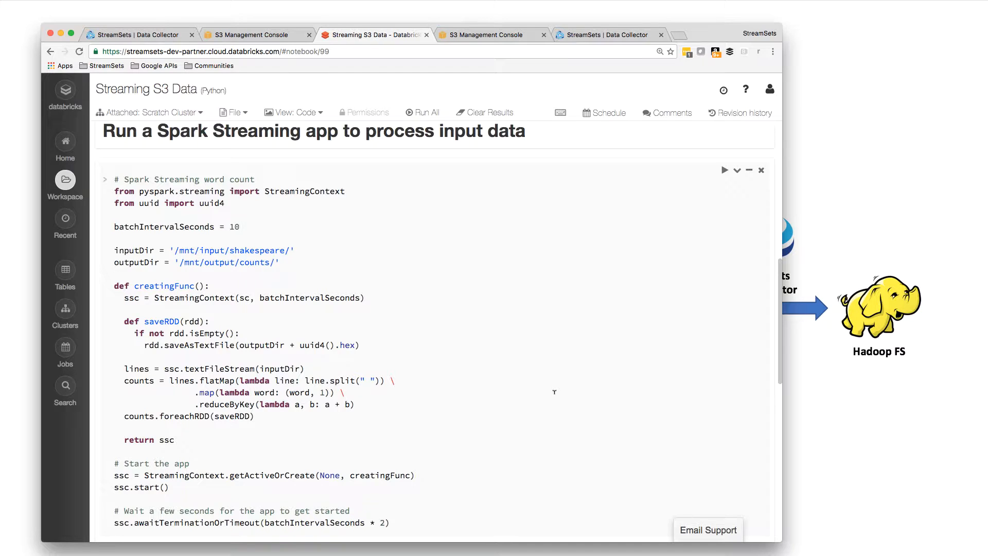
mouse_move(235, 257)
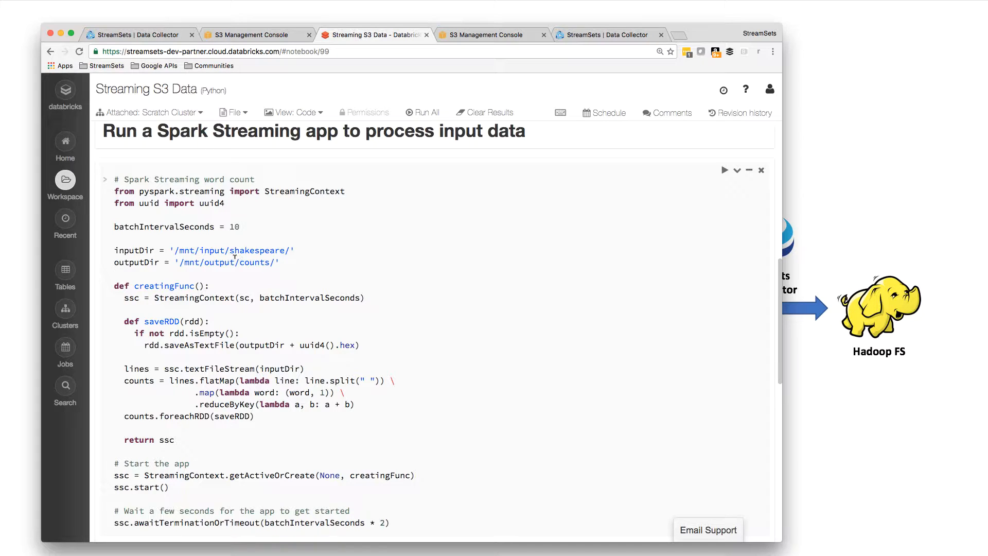
mouse_move(333, 254)
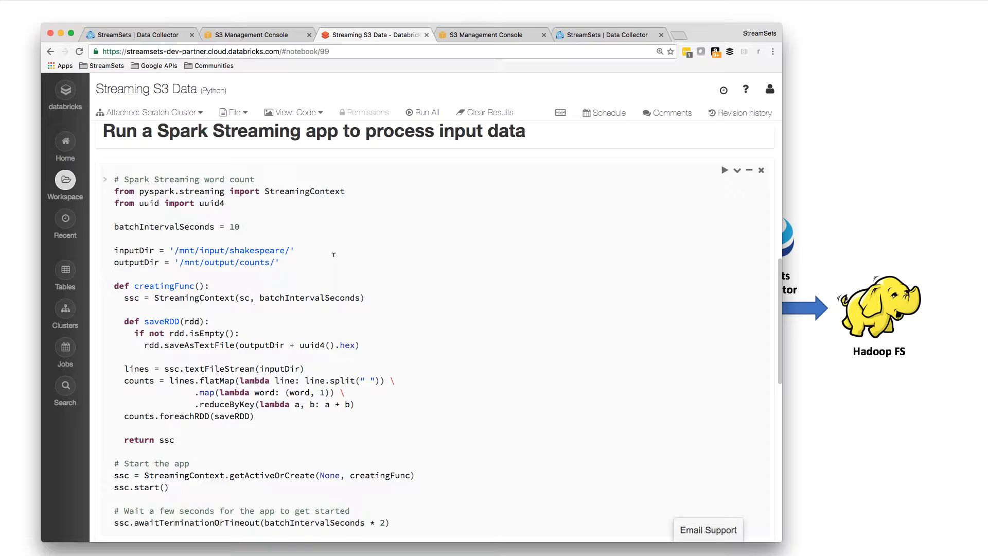
mouse_move(367, 276)
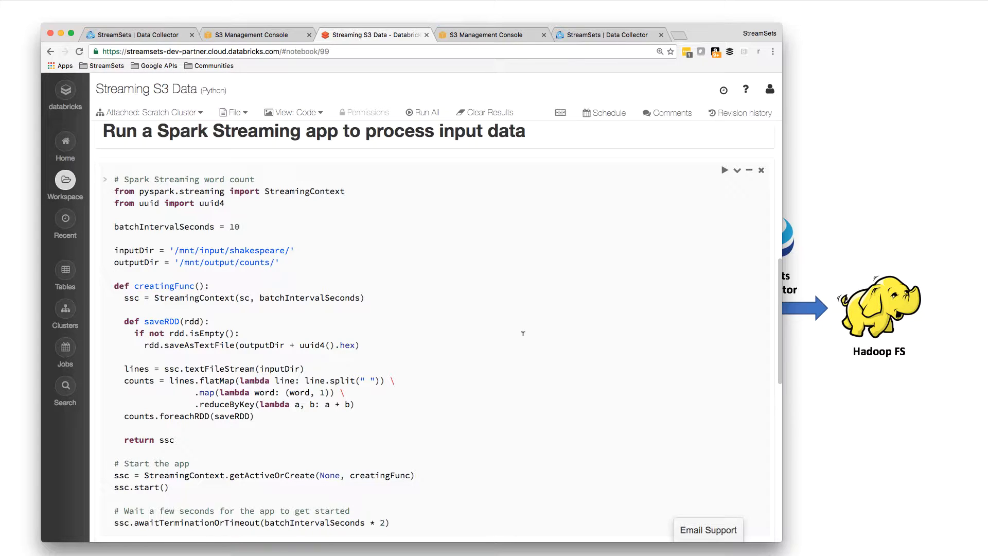
mouse_move(726, 170)
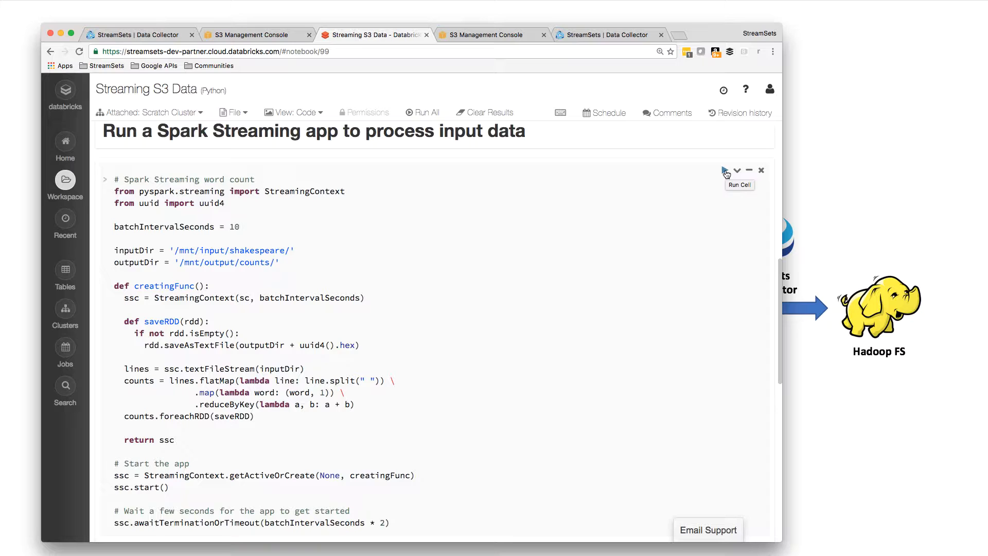
mouse_move(701, 204)
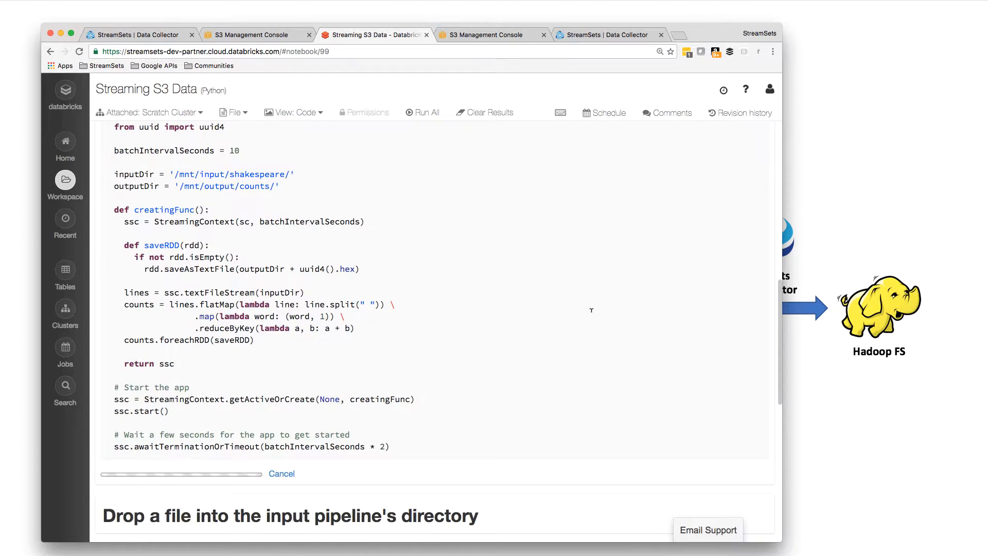
scroll("up", 3)
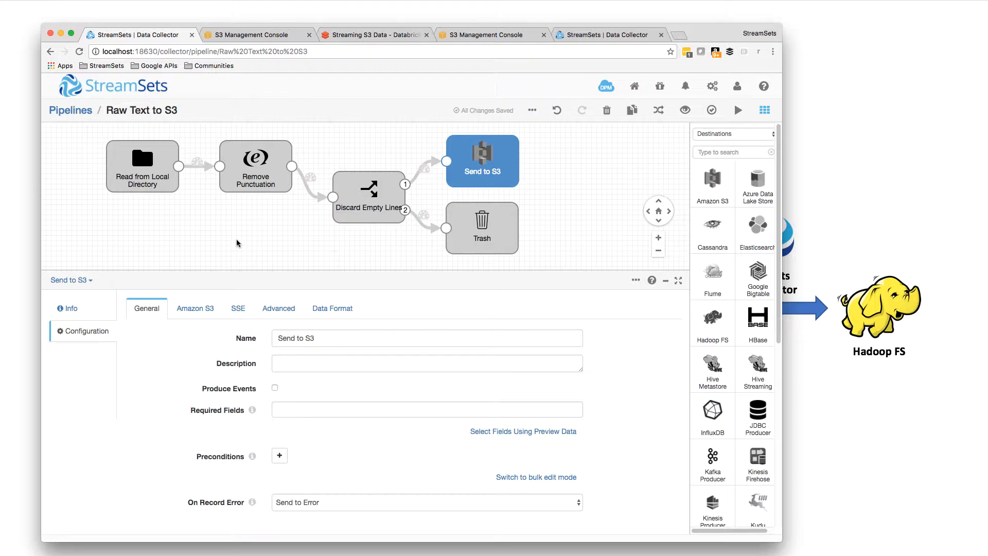
Step: Review the local directory source's settings and its data format in Raw Text to S3
left_click(142, 166)
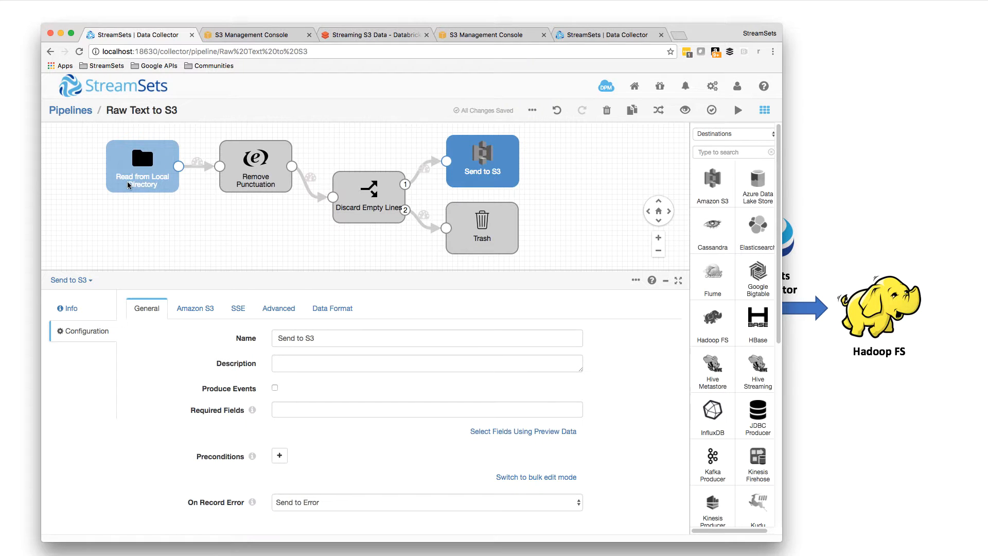
left_click(142, 165)
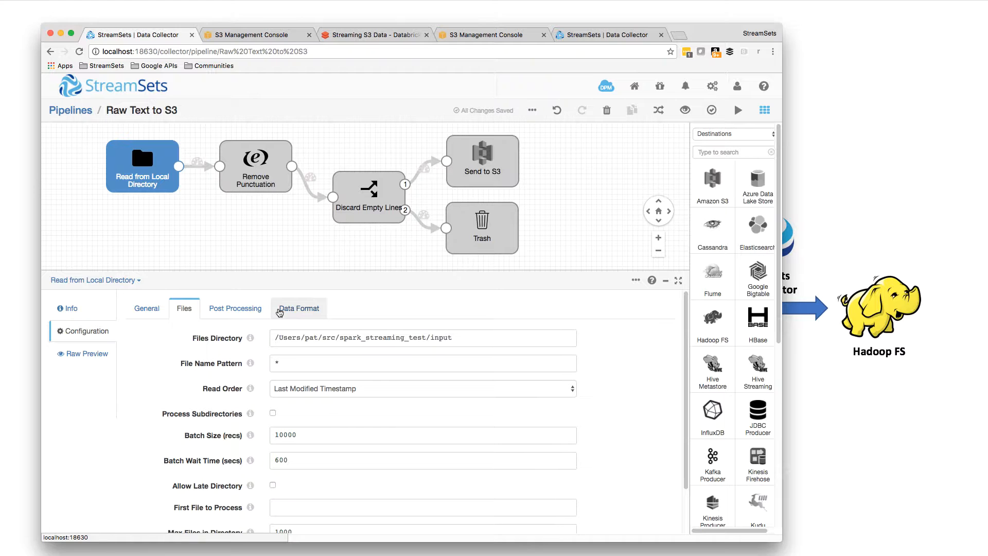
left_click(298, 308)
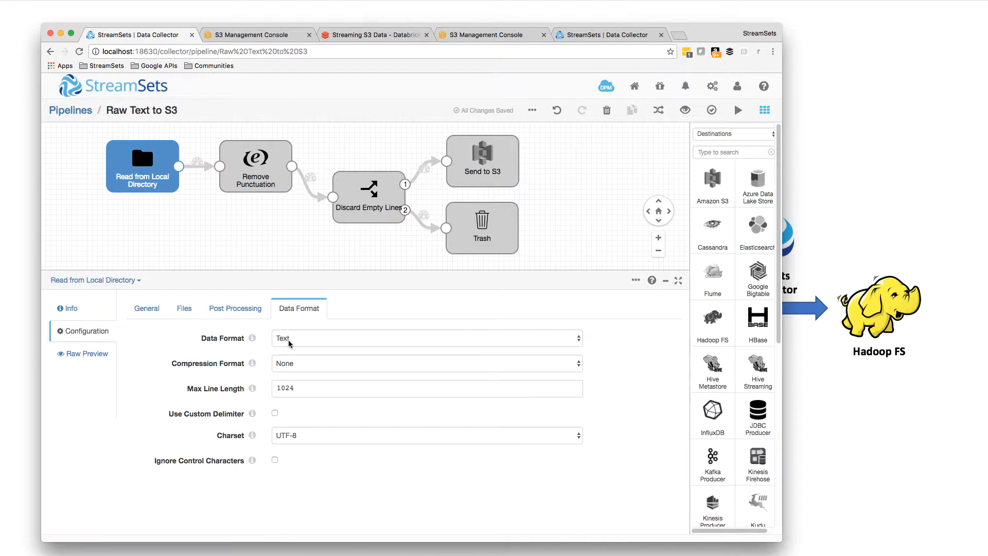
Step: Inspect the punctuation-removal expression, the empty-line condition, and the Send to S3 destination settings
left_click(255, 160)
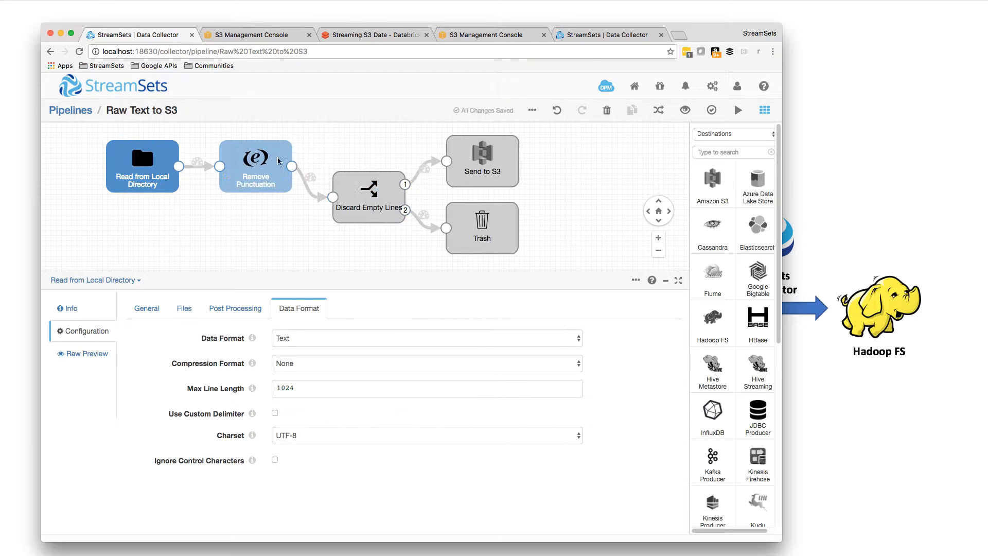
left_click(255, 166)
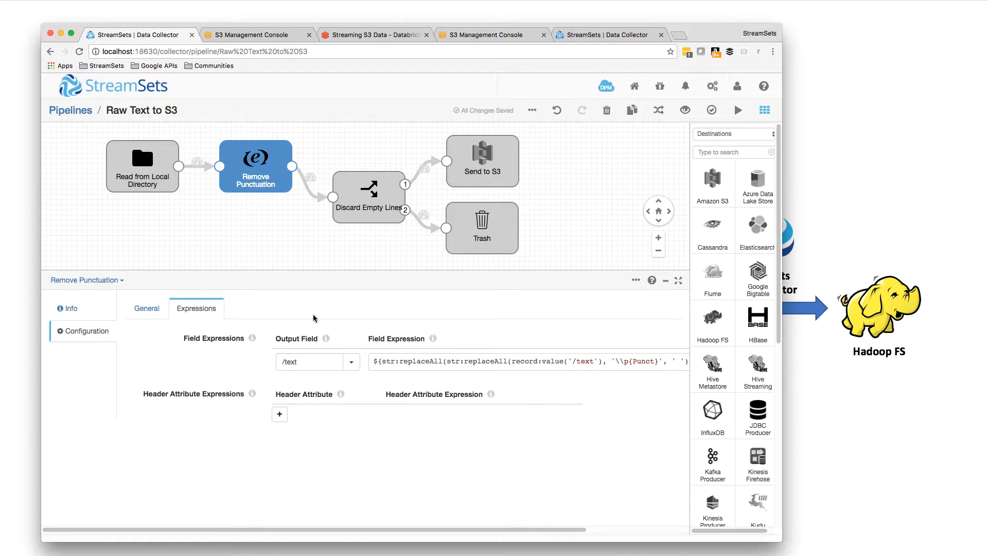
mouse_move(515, 382)
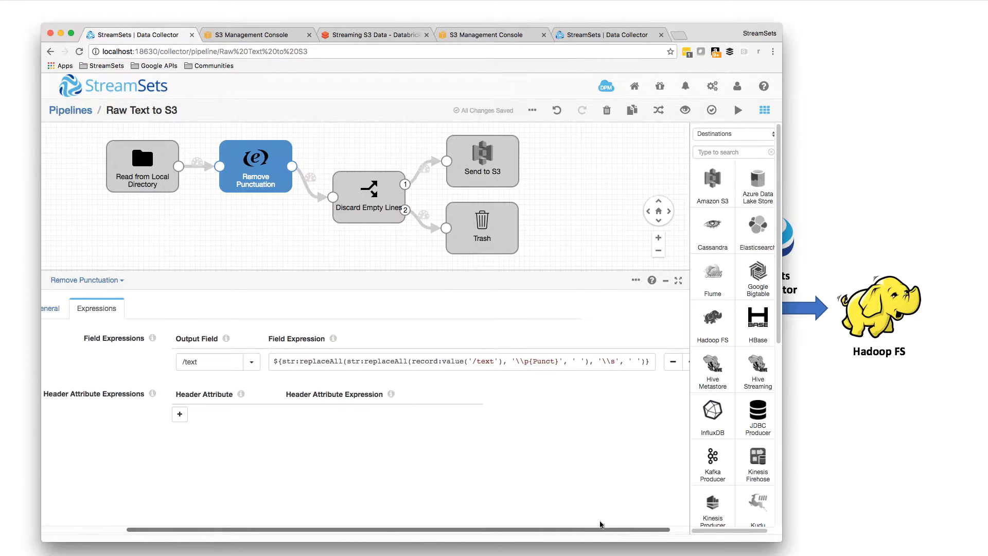
mouse_move(528, 492)
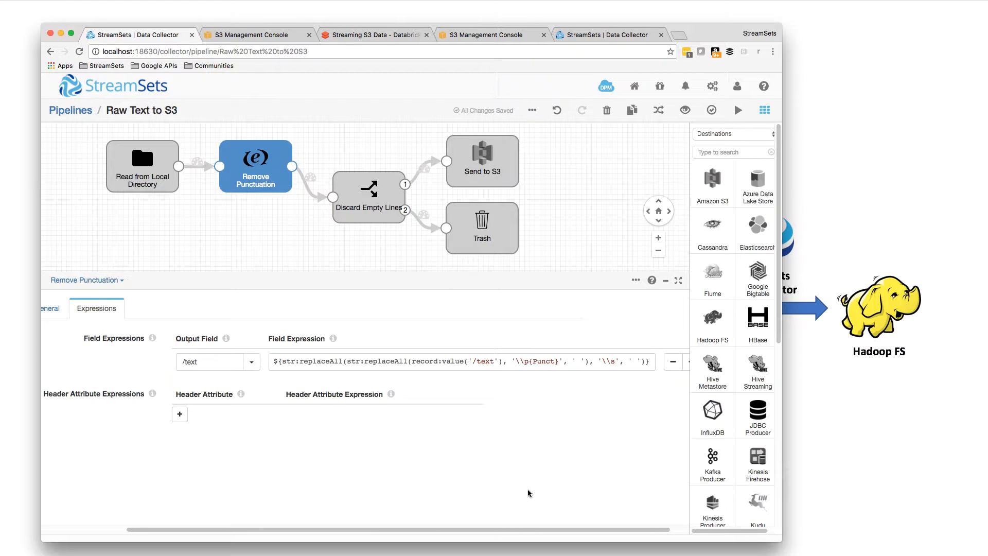
mouse_move(614, 378)
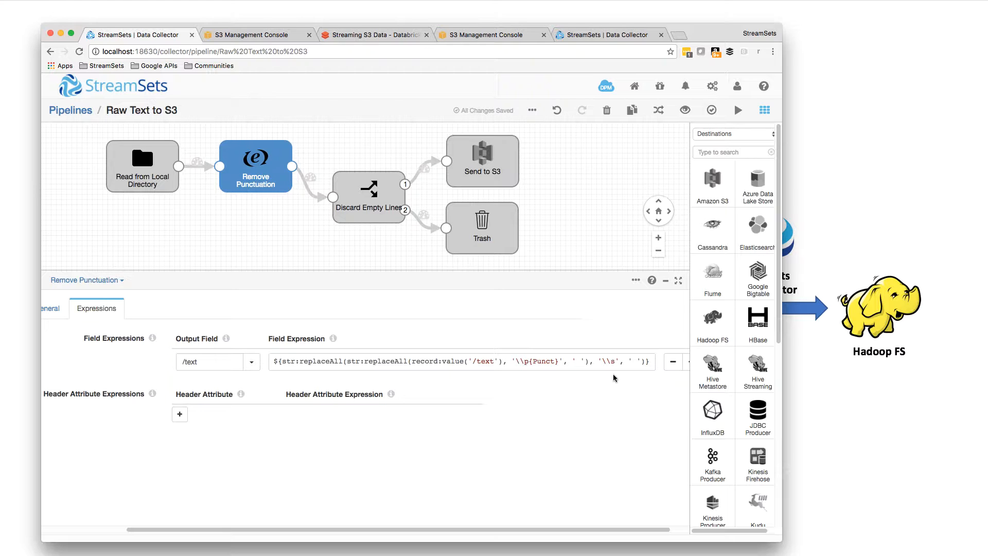
left_click(368, 197)
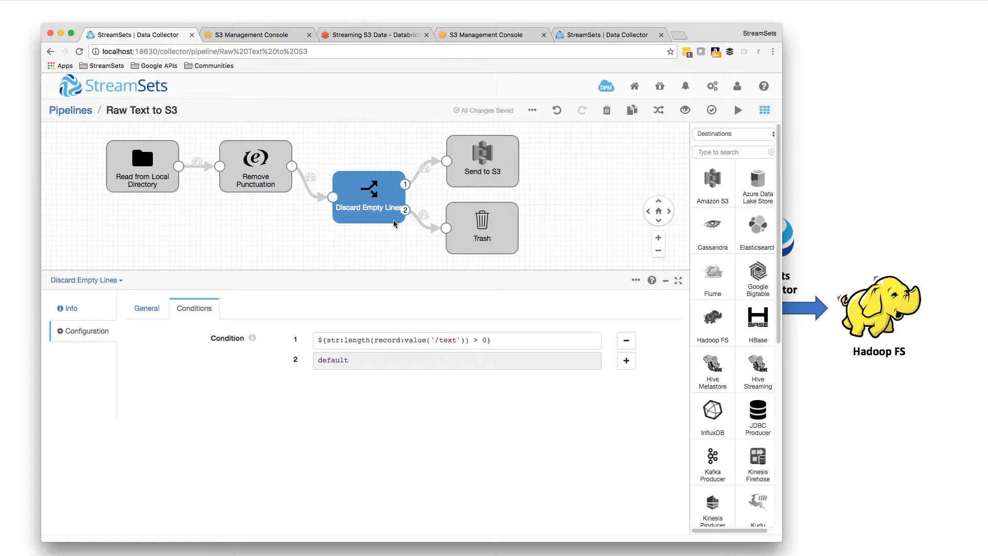
mouse_move(482, 172)
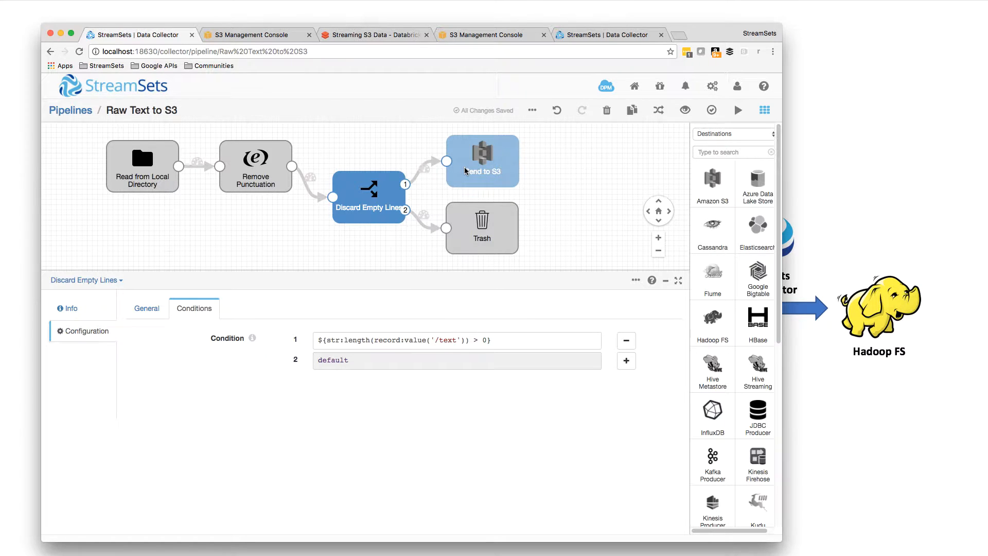
left_click(482, 161)
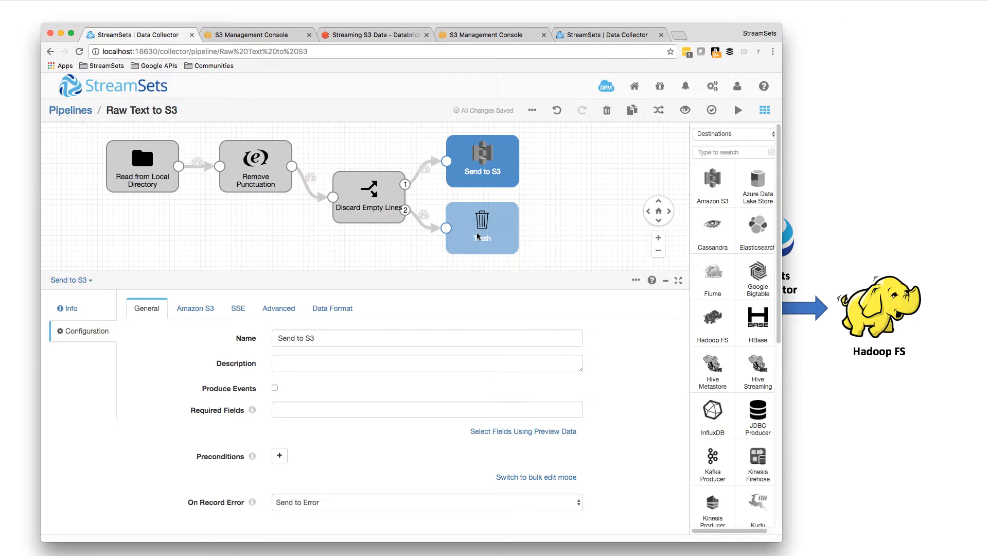
mouse_move(454, 228)
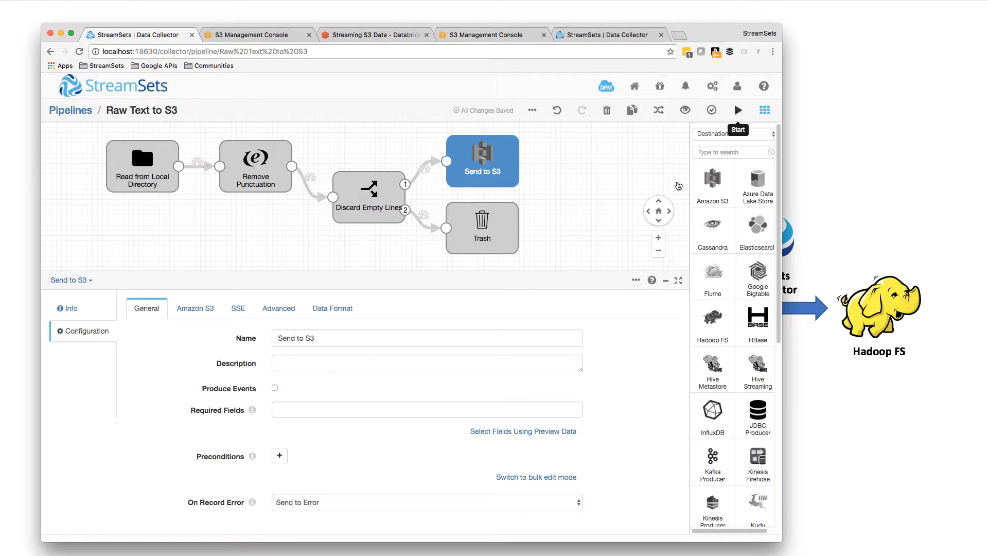
Step: Start the Raw Text to S3 pipeline, then start the Files from S3 pipeline
left_click(736, 109)
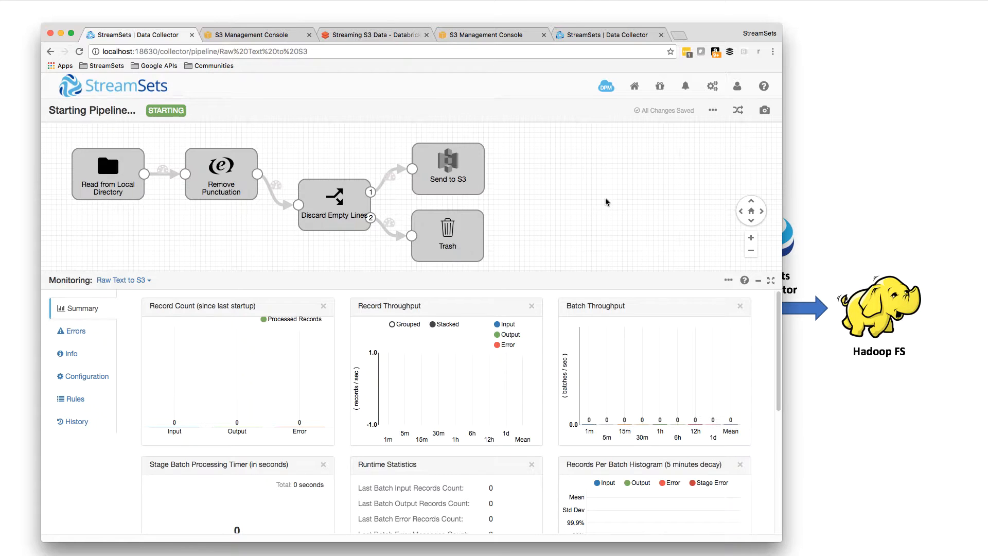
mouse_move(576, 81)
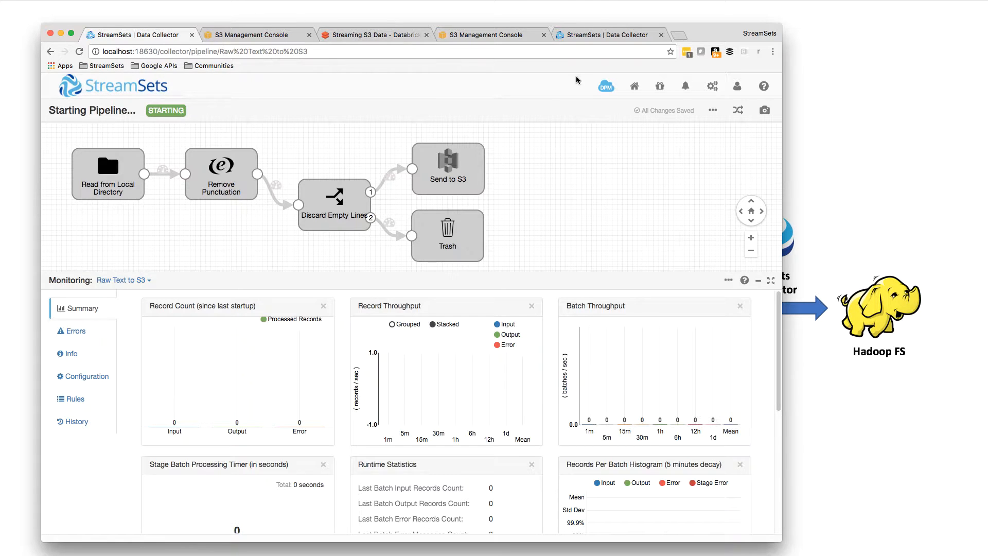
left_click(609, 35)
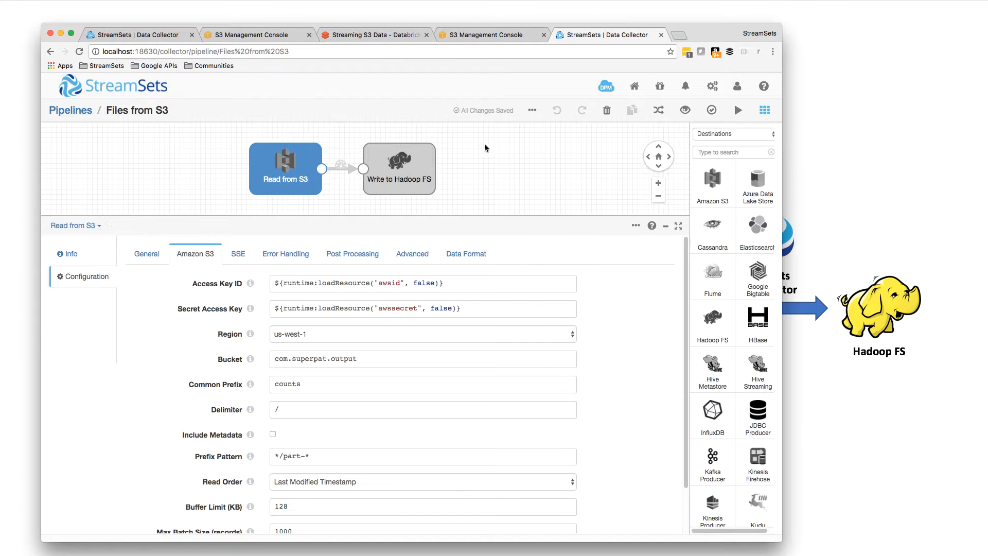
mouse_move(432, 172)
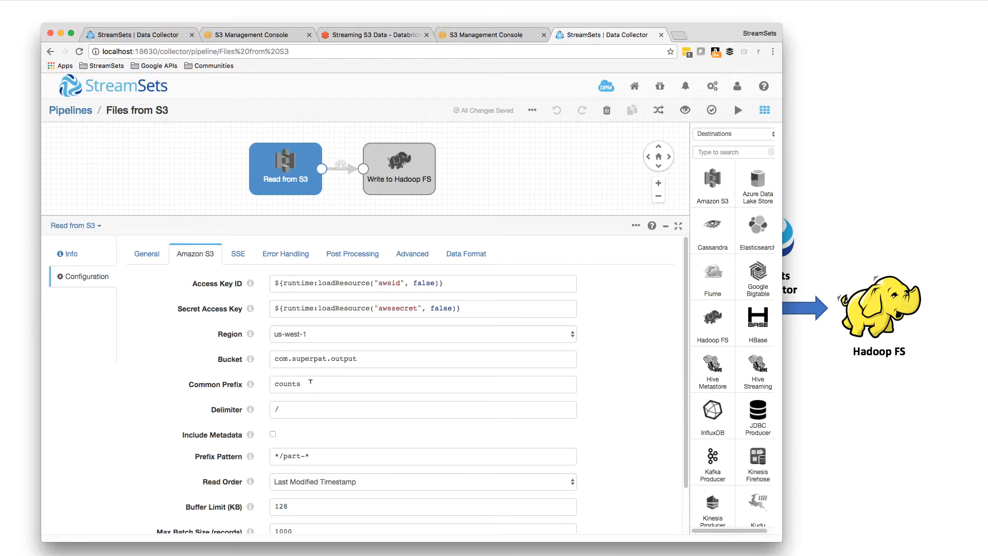
left_click(398, 168)
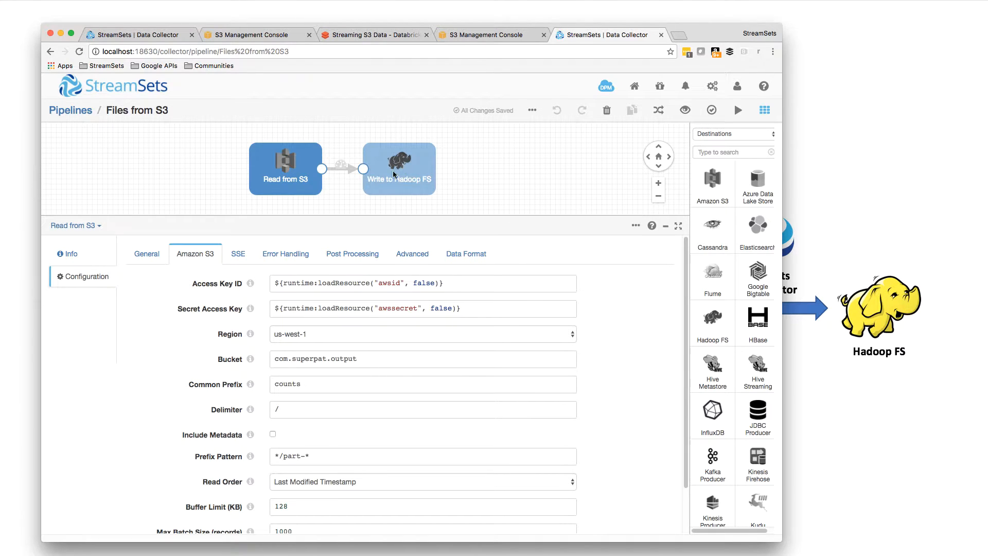
left_click(736, 110)
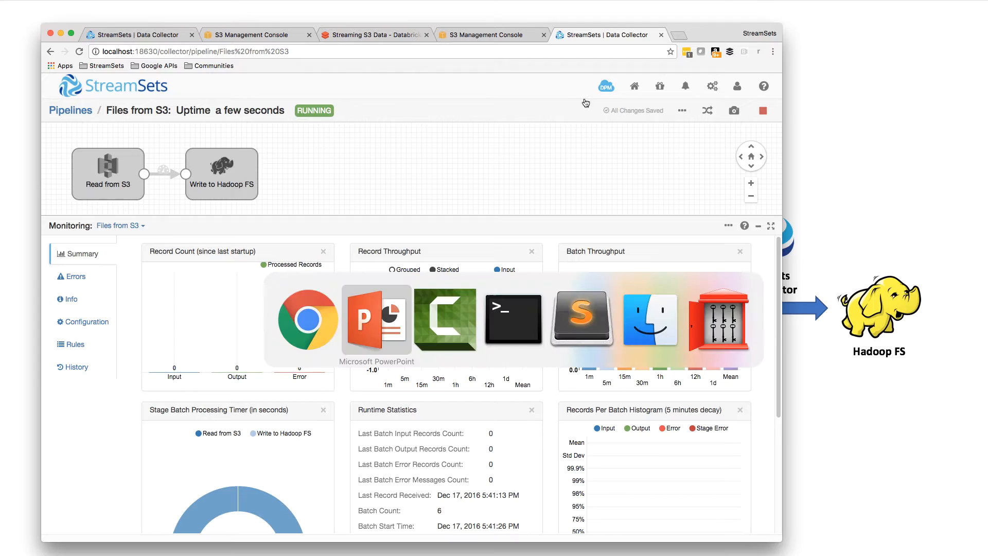
Step: In Terminal, confirm the input directory is empty and check the HDFS /sdc/counts size
left_click(512, 318)
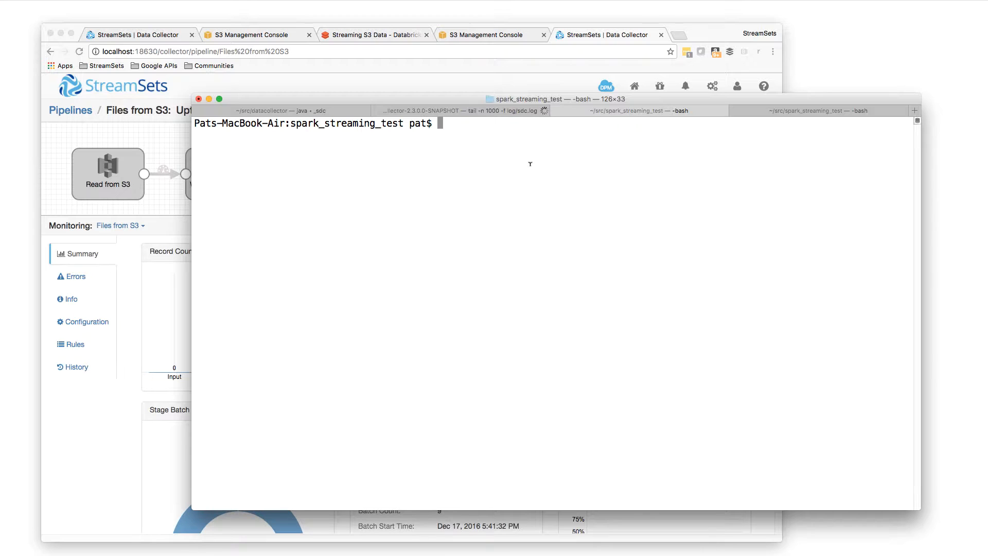
type("cp /Users/pat/Downloads/shakespeare/comedies input")
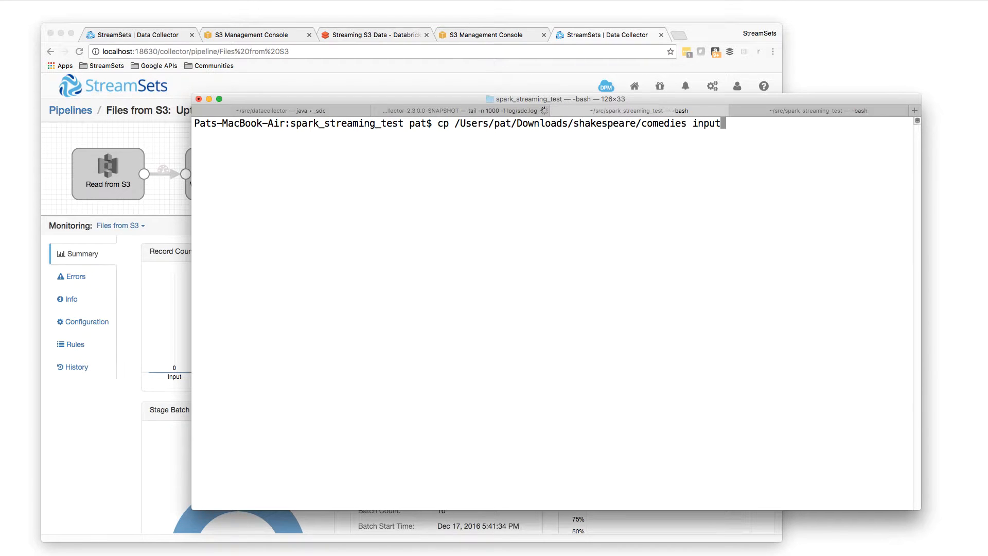
key("Return")
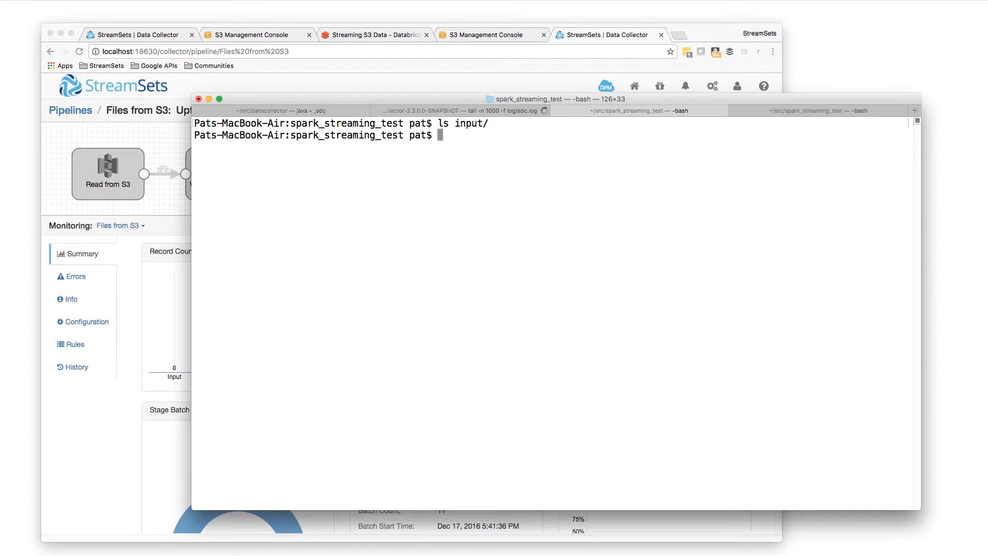
type("cp /Users/pat/Downloads/shakespeare/comedies input")
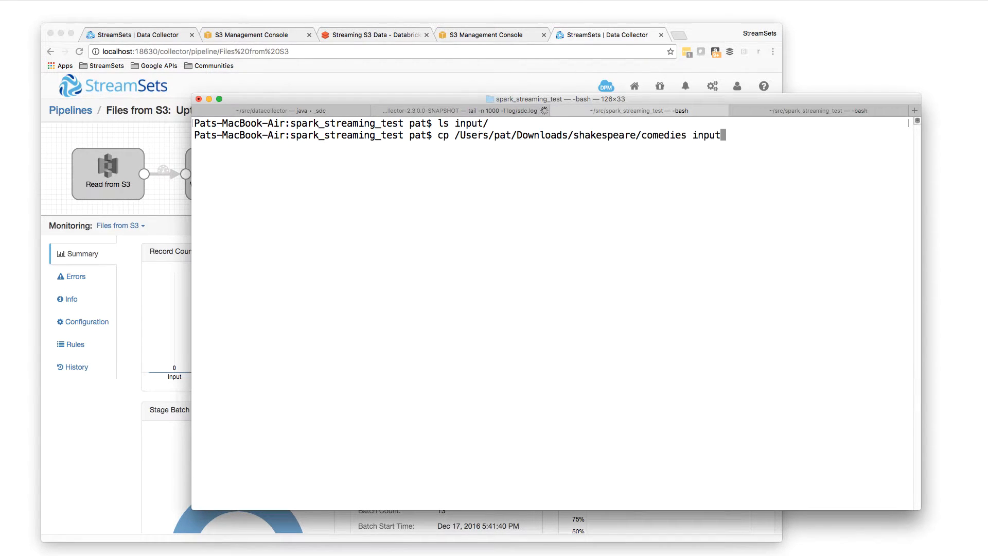
type("hdfs dfs -du -s -h /sdc/counts 2> /dev/null")
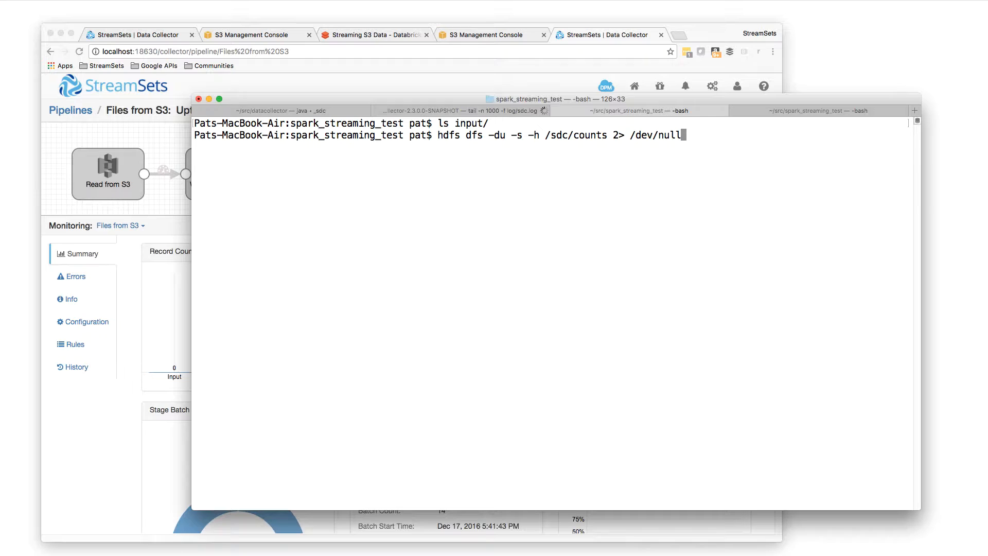
key("Return")
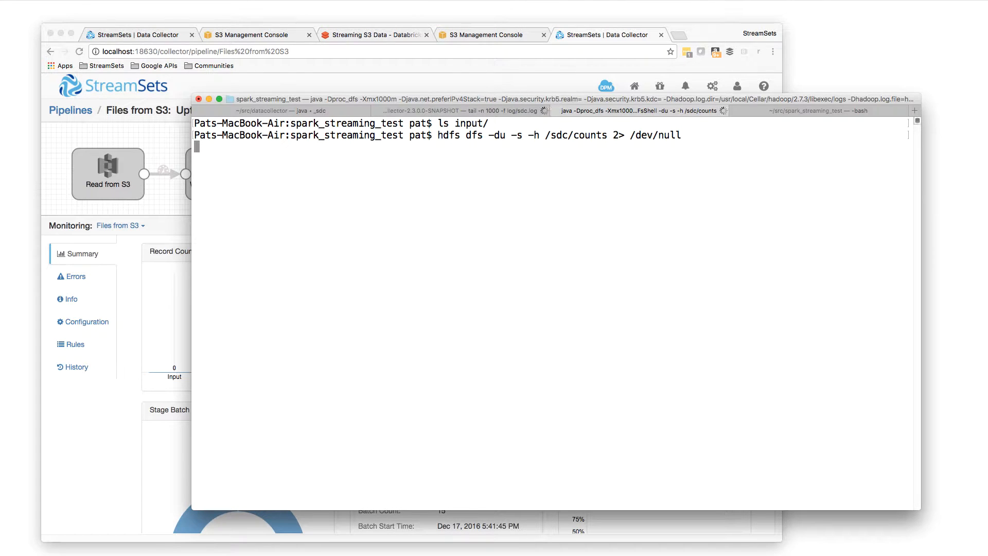
key("Return")
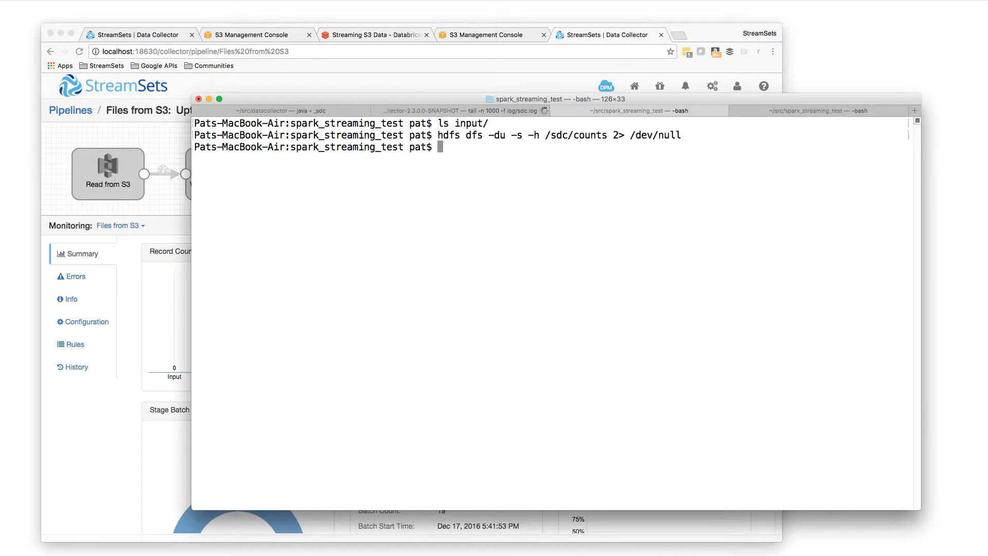
Step: Recall and run 'cp /Users/pat/Downloads/shakespeare/comedies input' from history
key("ctrl+r")
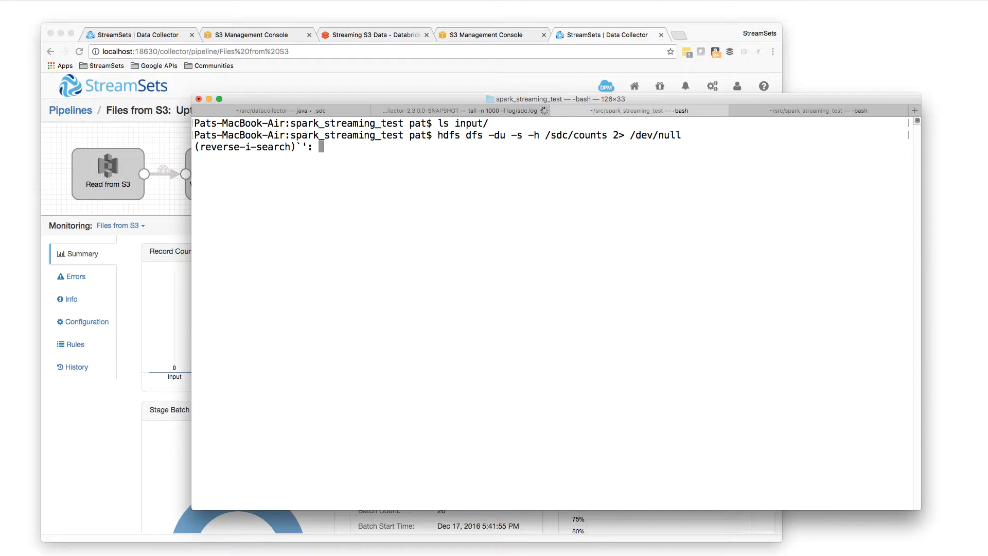
type("cp")
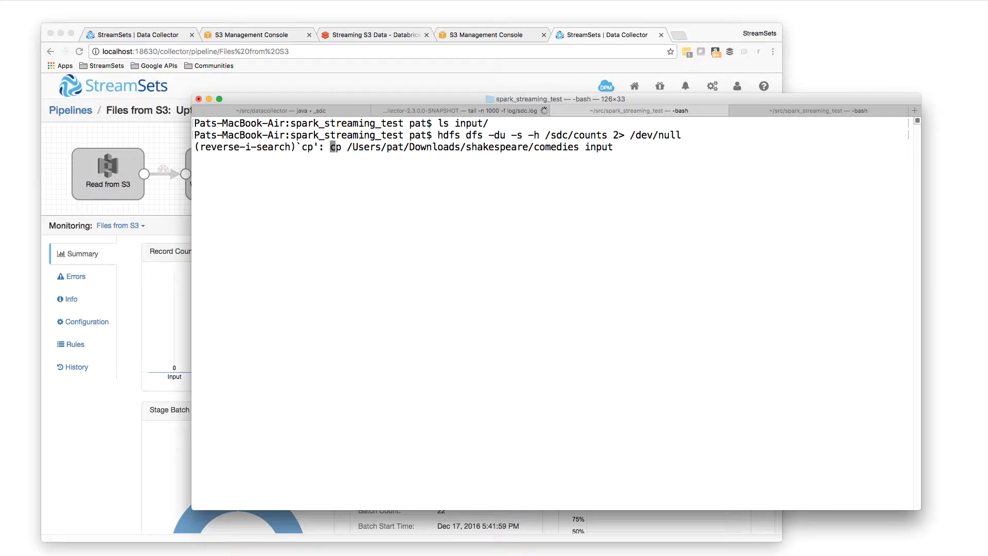
key("Return")
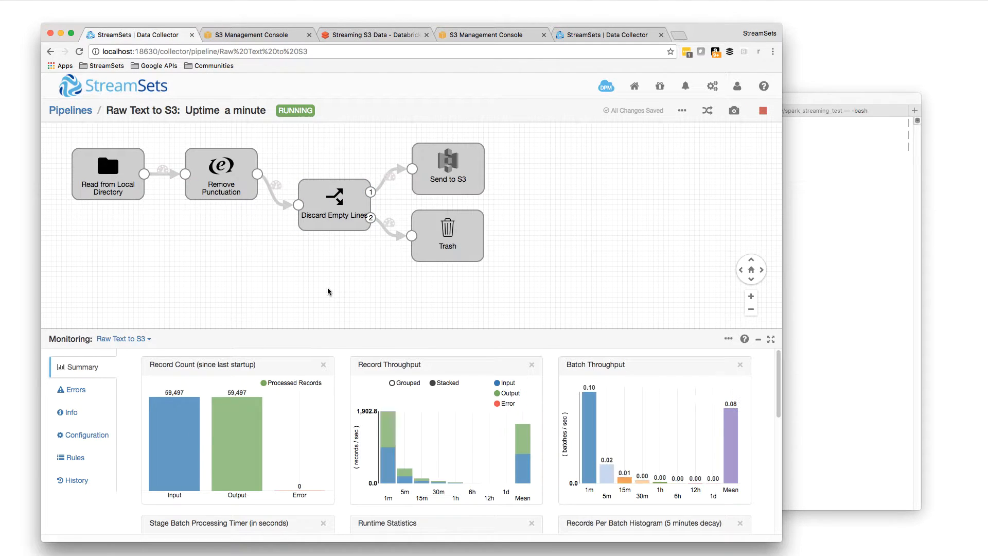
mouse_move(229, 408)
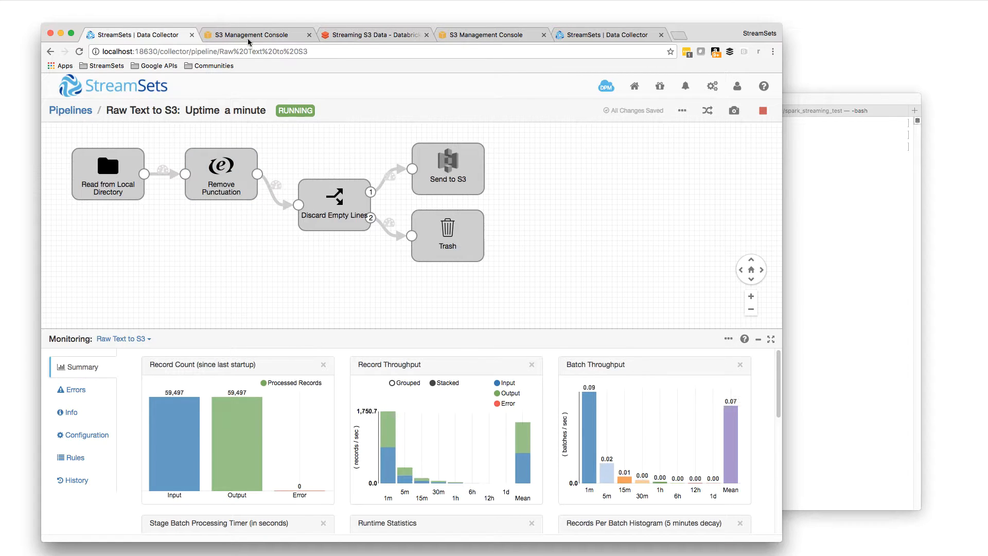
Step: Refresh com.superpat.input and view the six files in the shakespeare folder
left_click(252, 35)
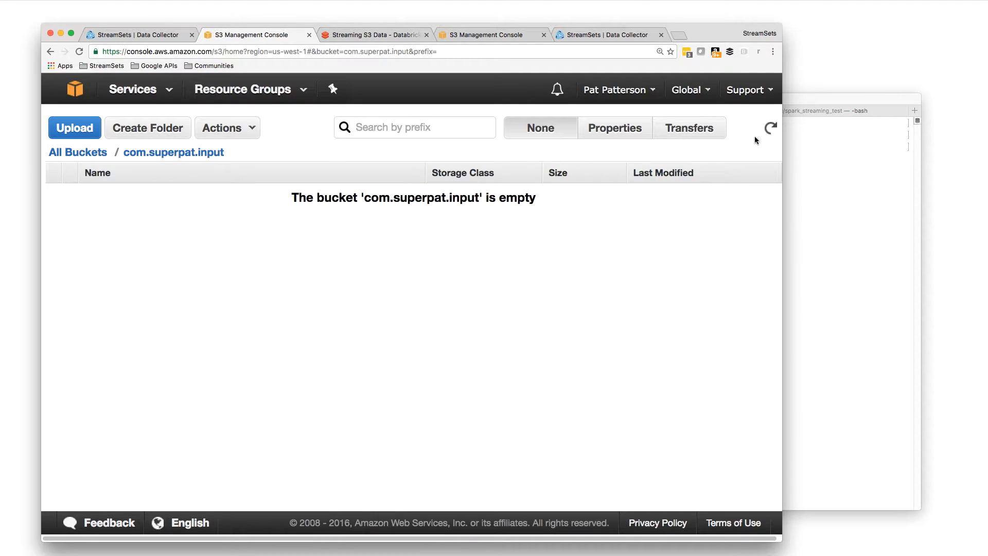
left_click(771, 128)
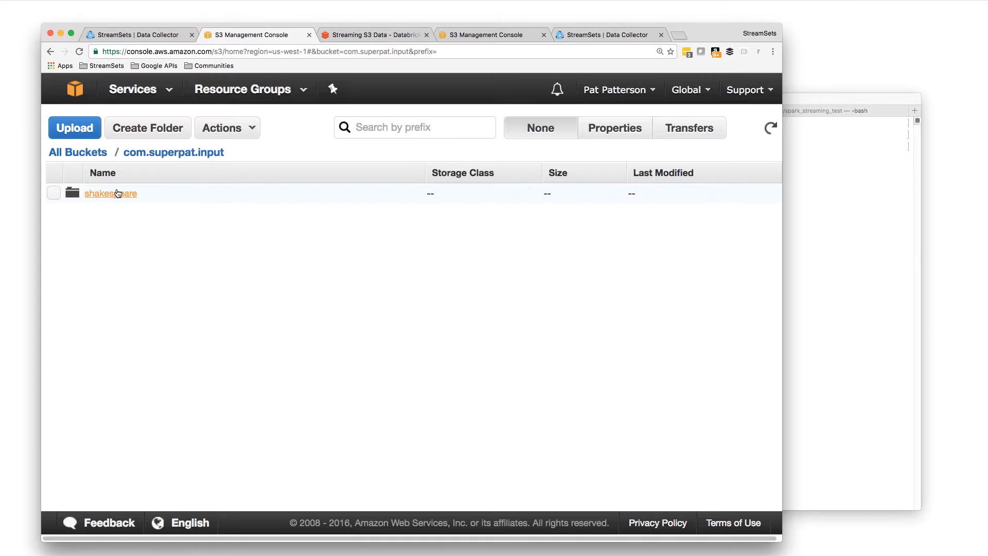
left_click(110, 193)
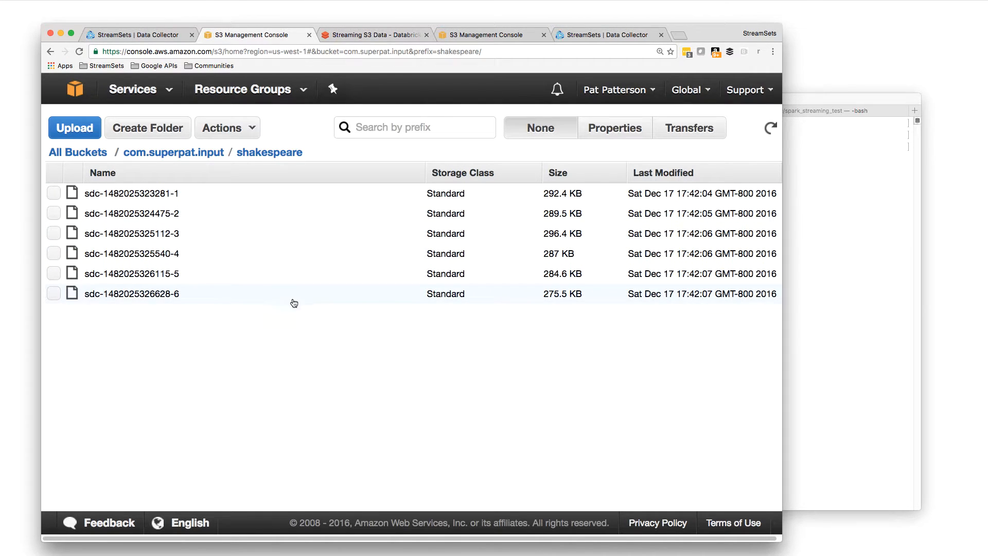
mouse_move(479, 80)
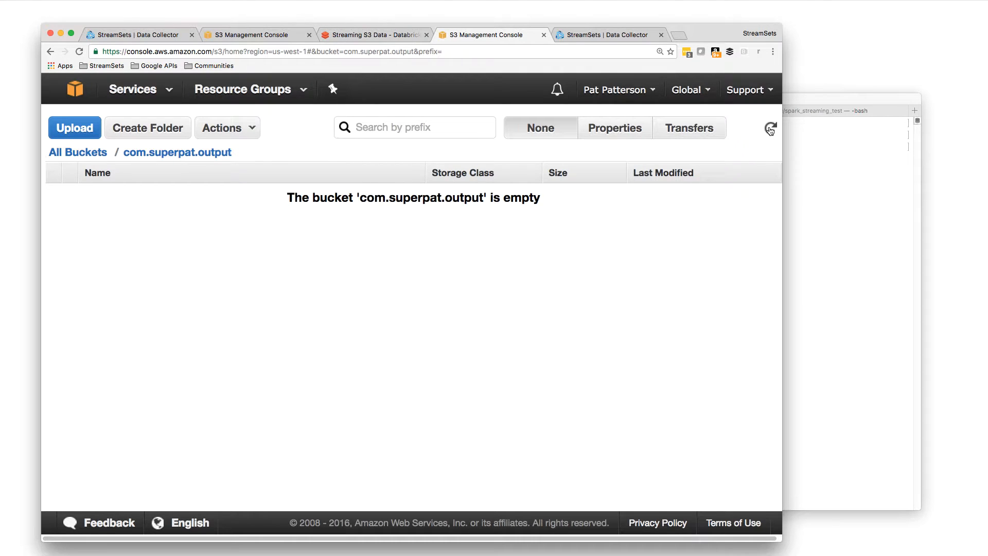
Step: Refresh the output bucket and view the word-count part files under counts
left_click(770, 129)
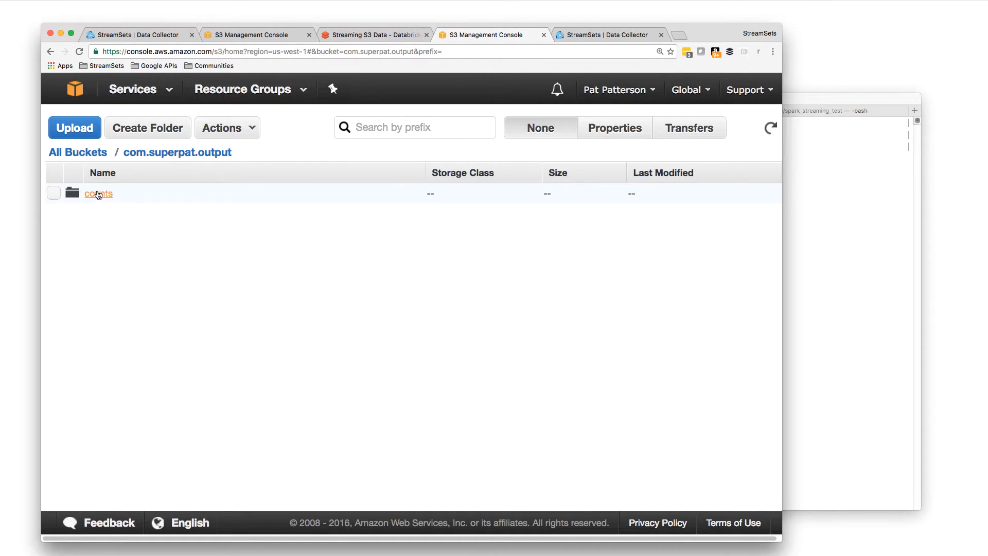
left_click(99, 194)
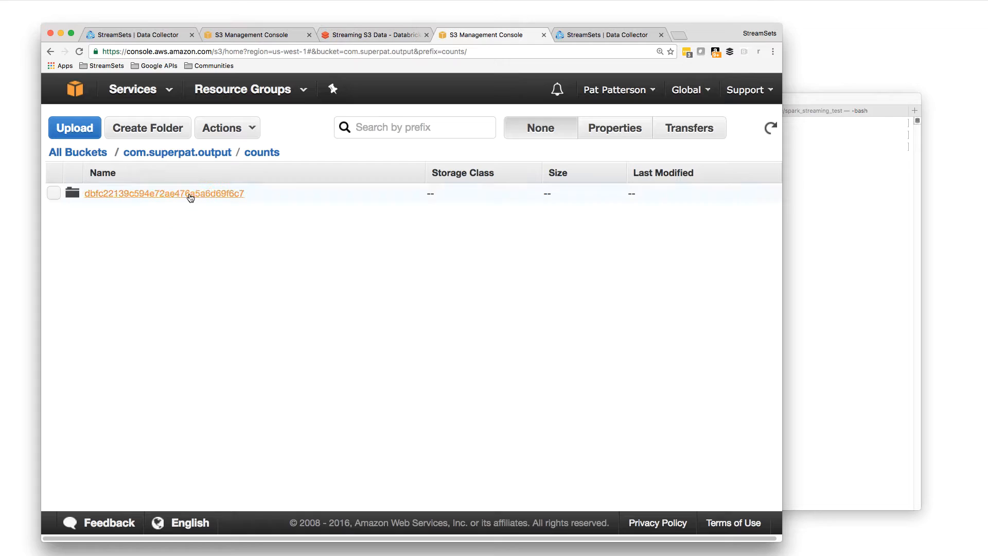
left_click(163, 194)
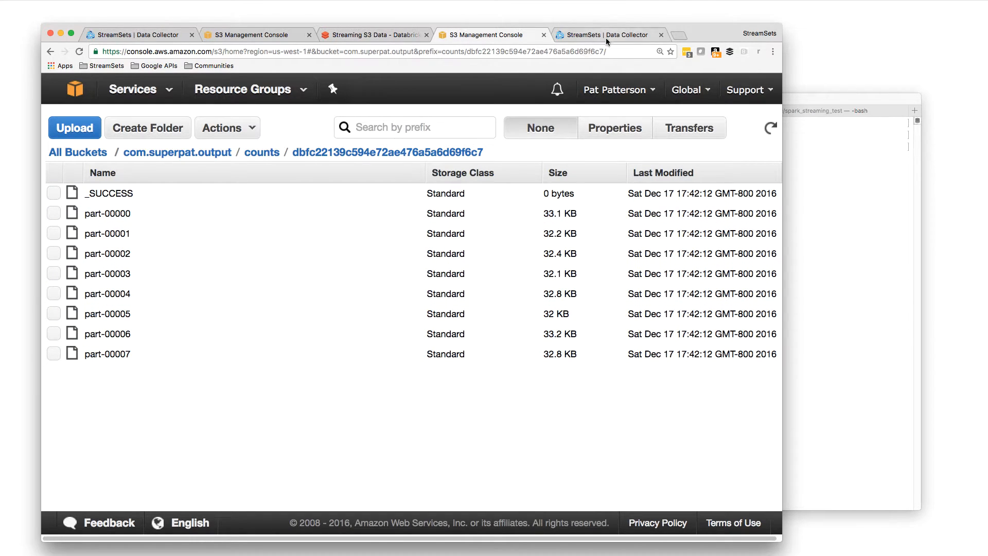
left_click(611, 35)
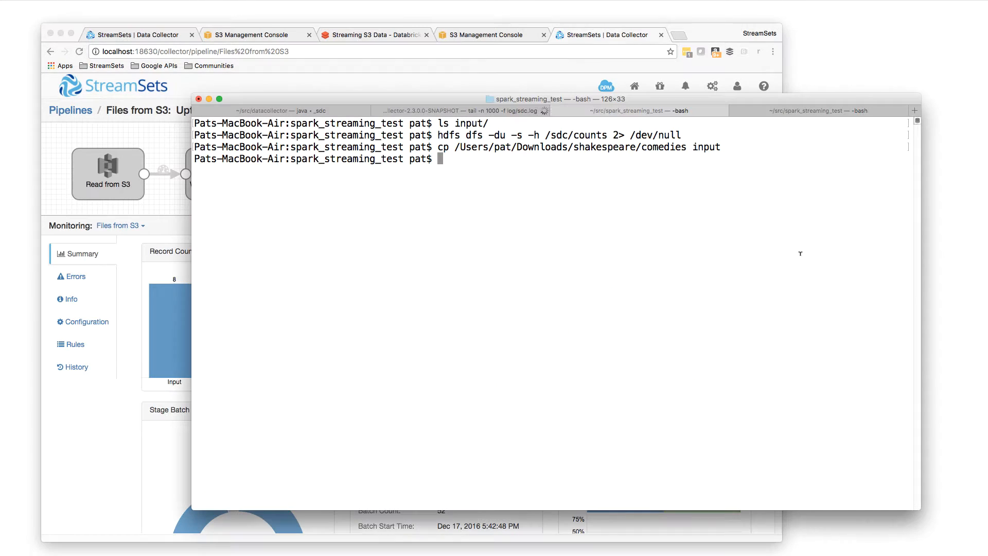
mouse_move(726, 253)
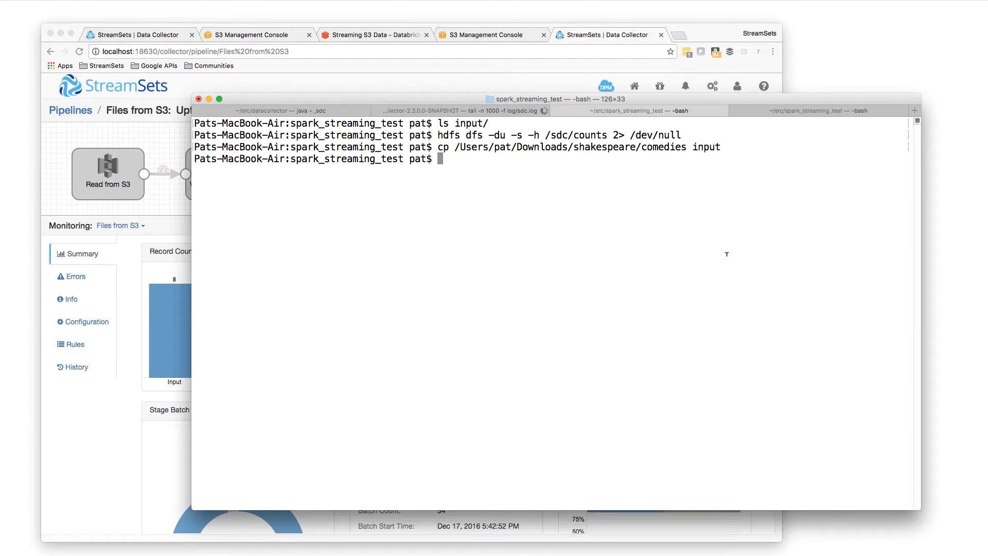
Step: Check the HDFS /sdc/counts directory size, now 261.0 K
type("hdfs dfs -du -s -h /sdc/counts 2> /dev/null")
type("hdfs dfs -ls /sdc/counts 2> /dev/null")
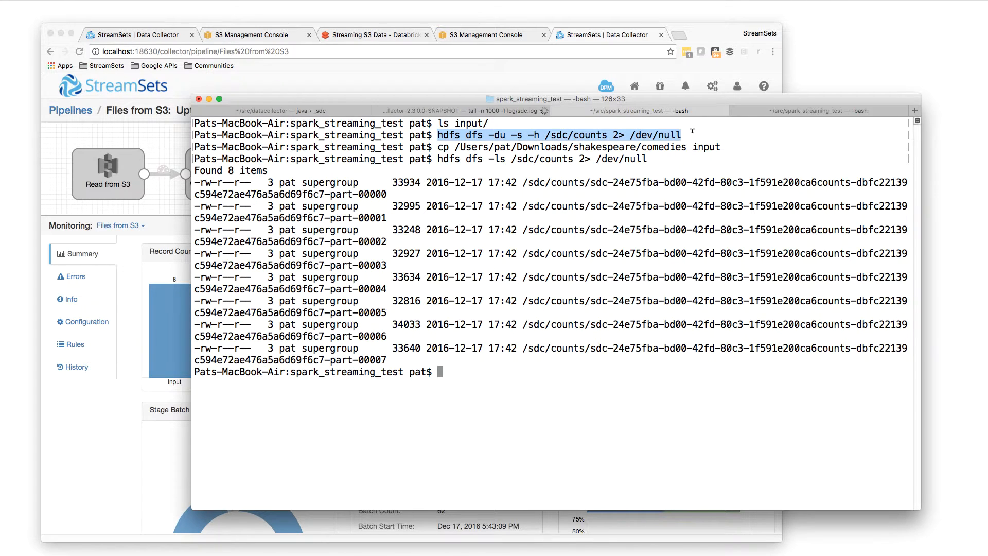
key("Return")
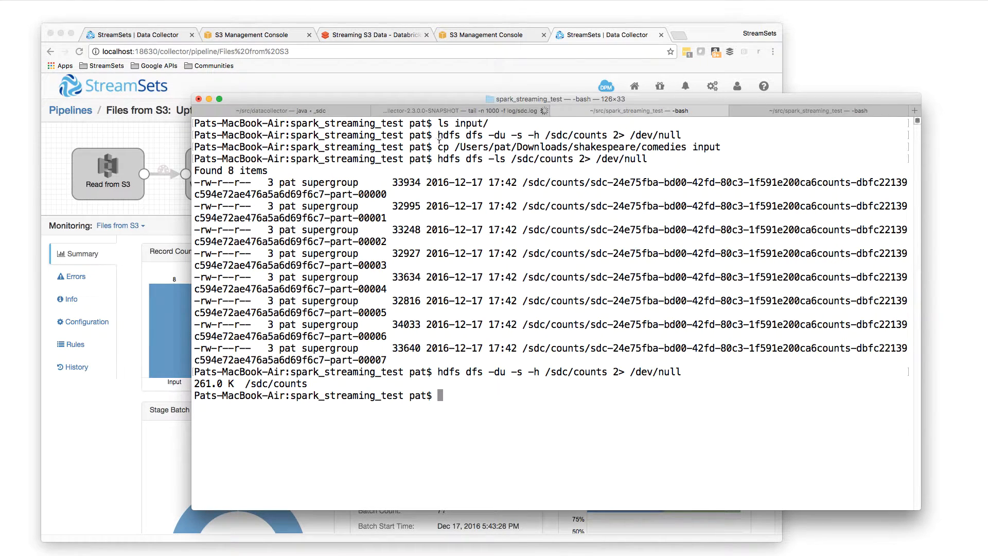
Step: Run 'cp /Users/pat/Downloads/shakespeare/histories input/' to copy the histories in
type("cp /Users/pat/Downloads/shakespeare/")
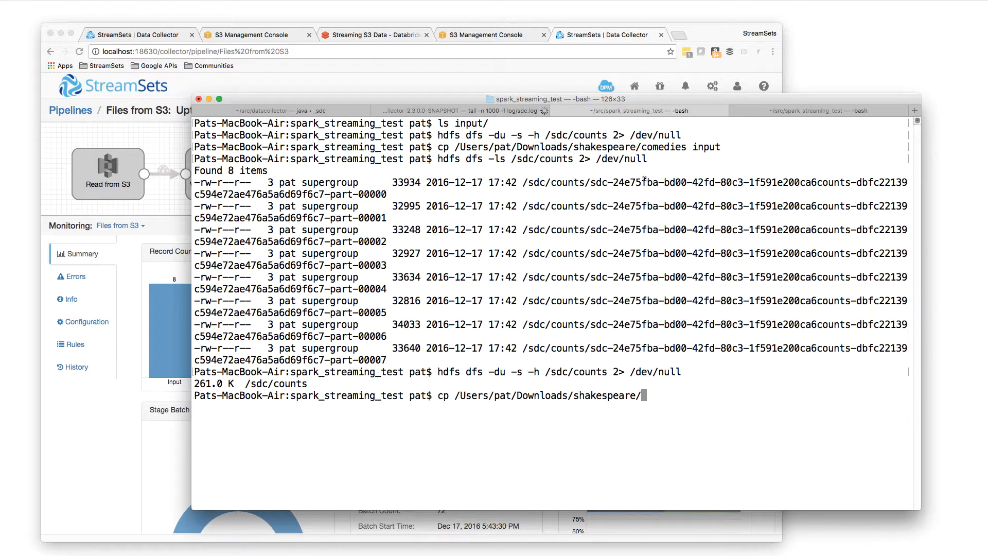
type("histories")
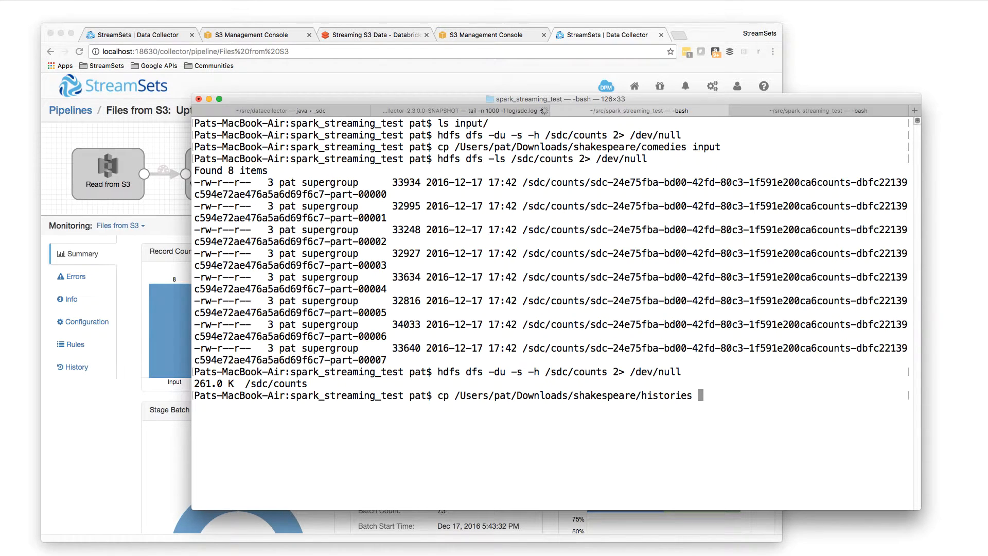
type("input/")
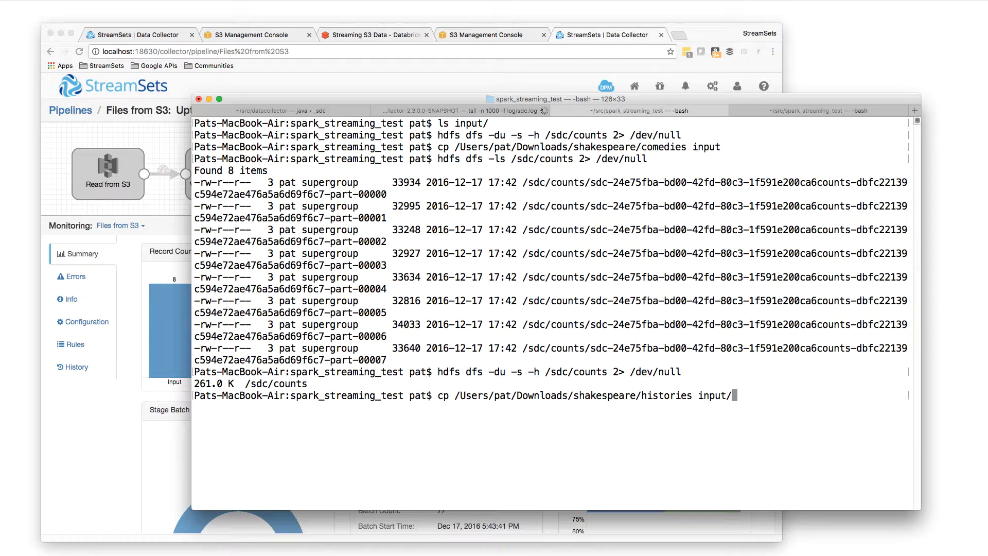
key("Return")
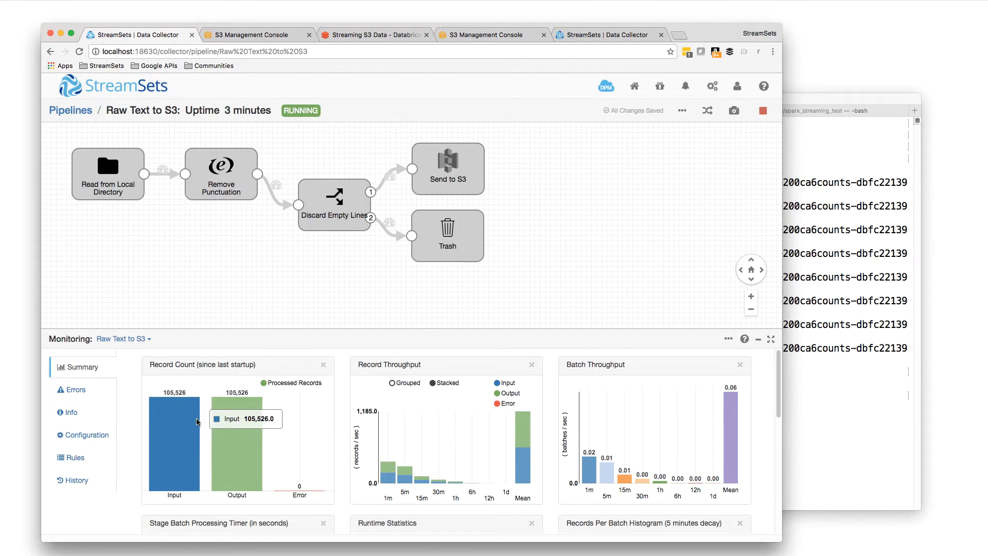
mouse_move(235, 413)
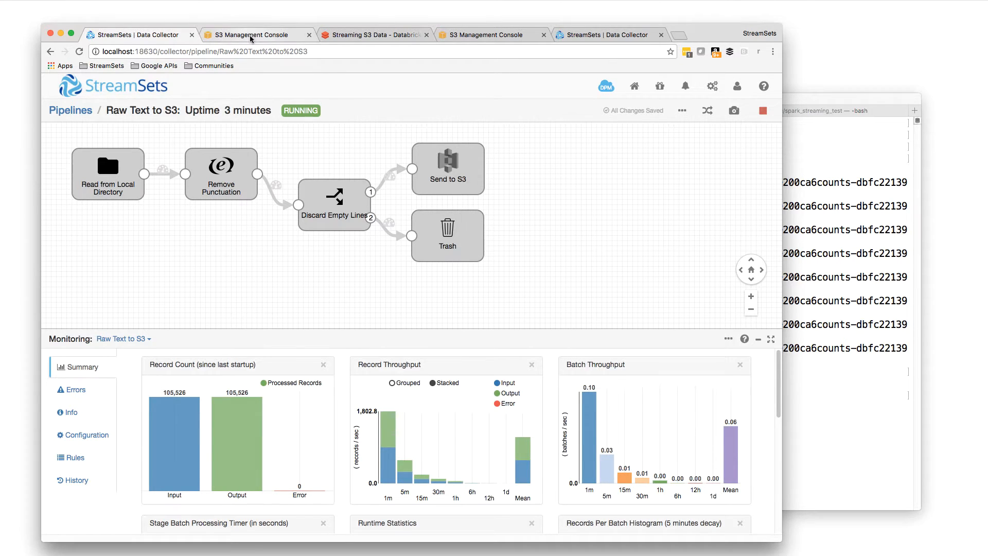
Step: Refresh the shakespeare input folder to see the newly uploaded history files
left_click(257, 35)
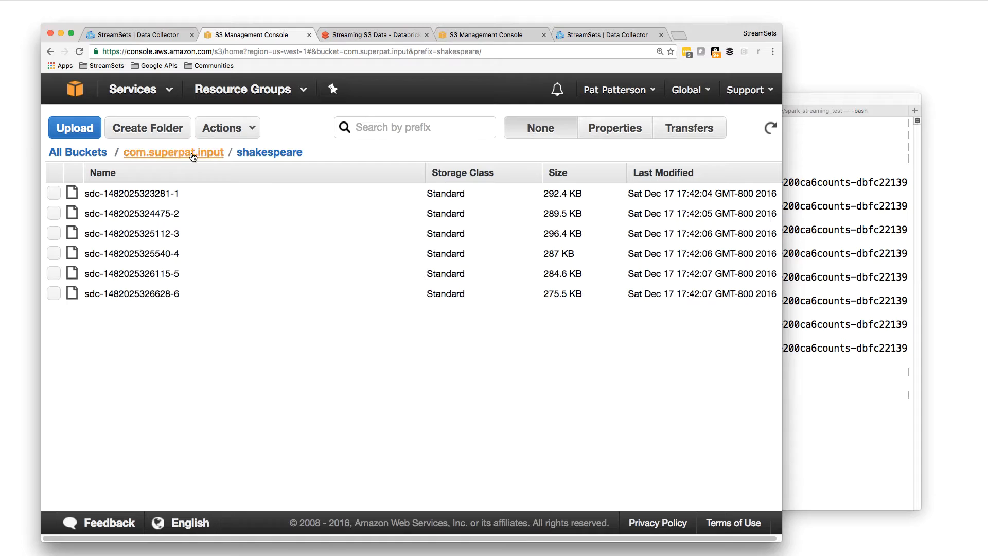
mouse_move(322, 151)
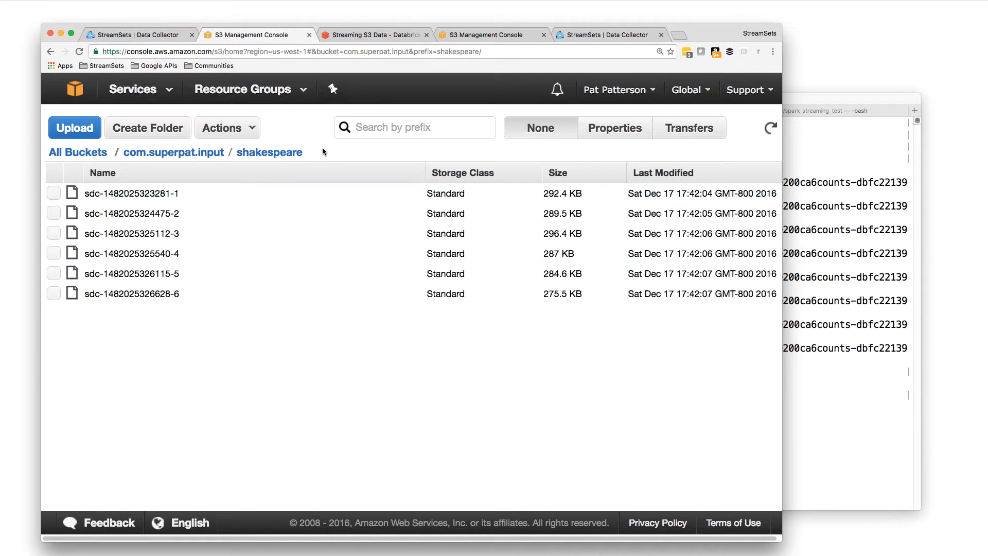
left_click(771, 127)
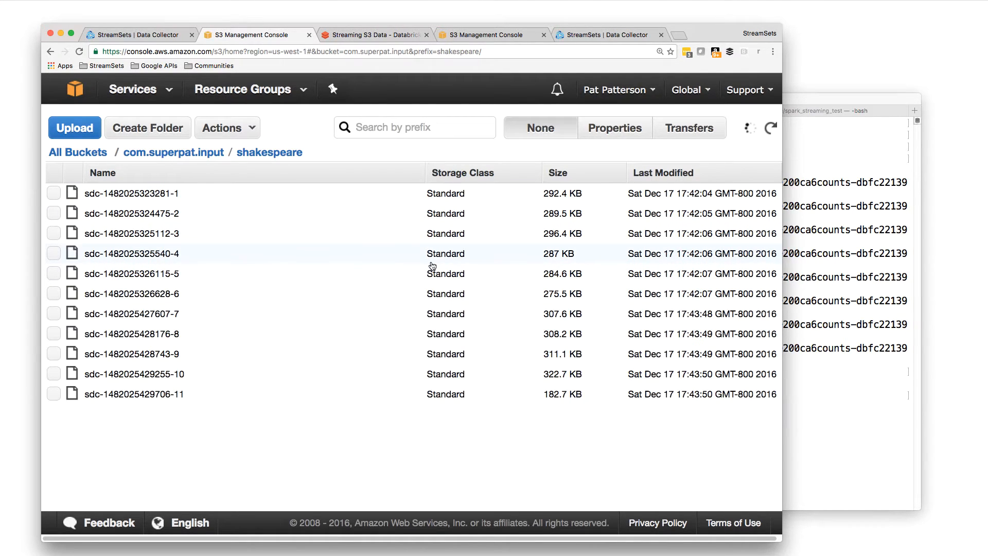
mouse_move(245, 309)
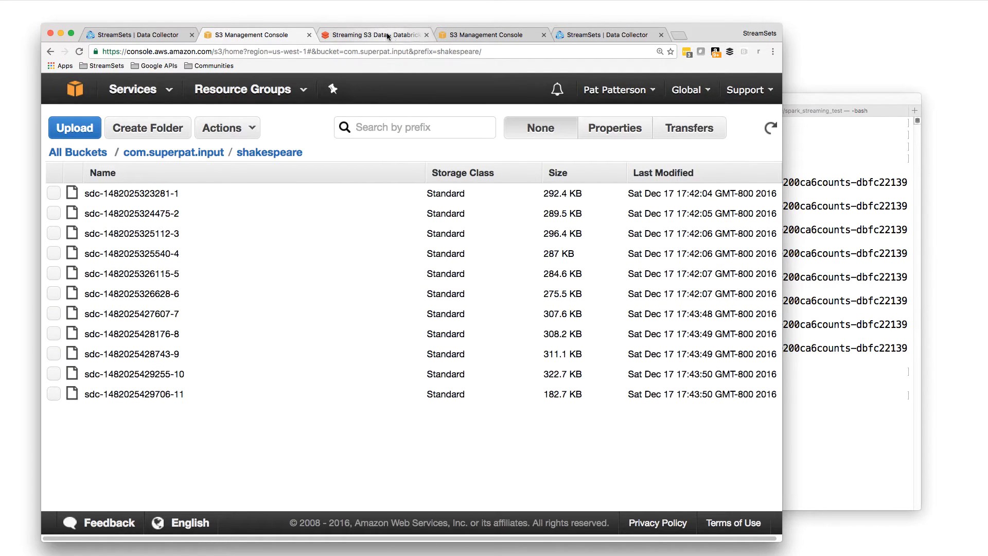
left_click(373, 34)
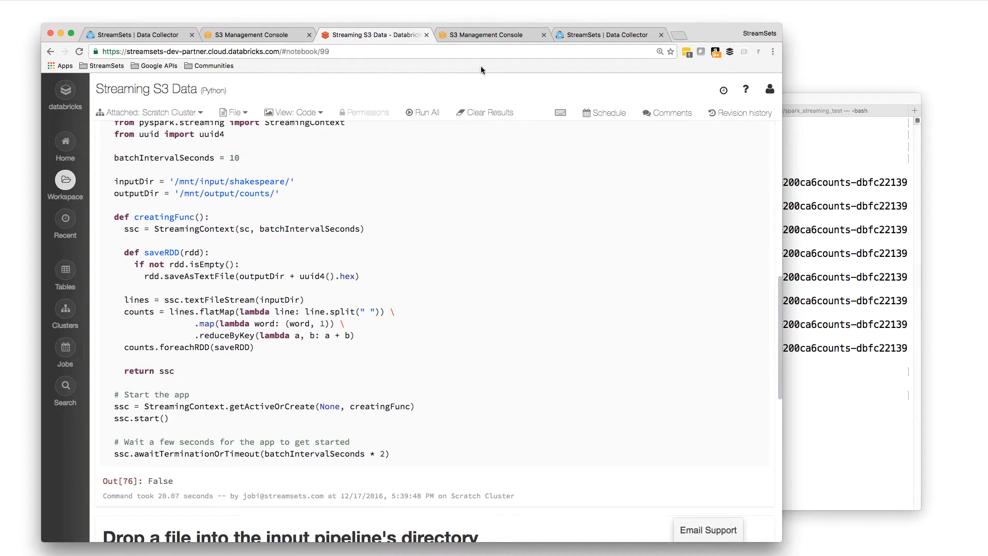
Step: Refresh the output bucket's counts folder to see three word-count result folders
left_click(492, 34)
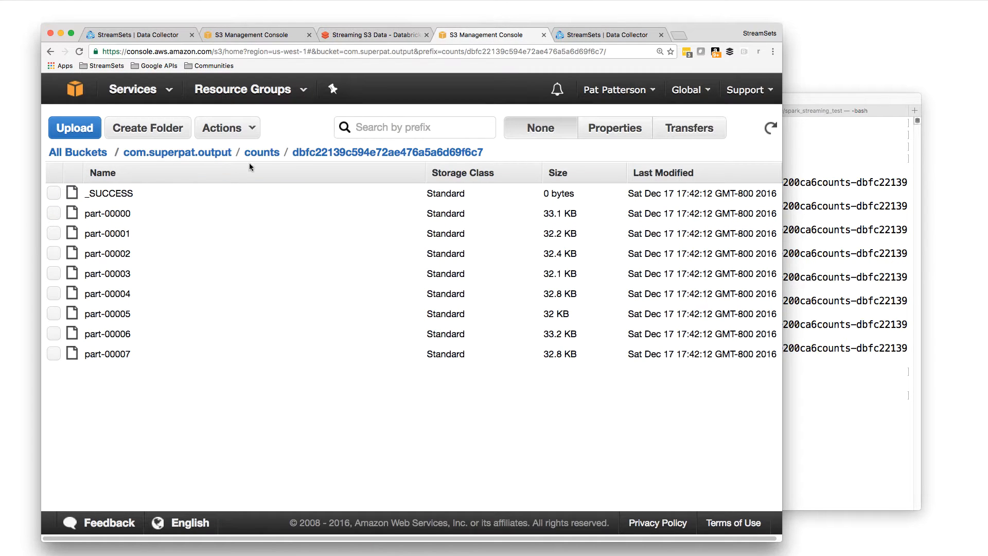
left_click(262, 153)
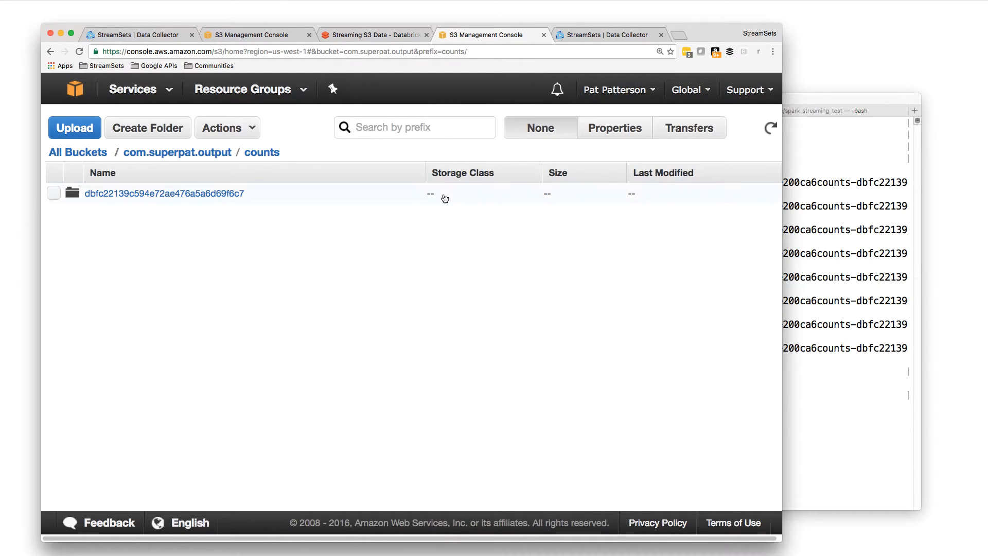
left_click(770, 127)
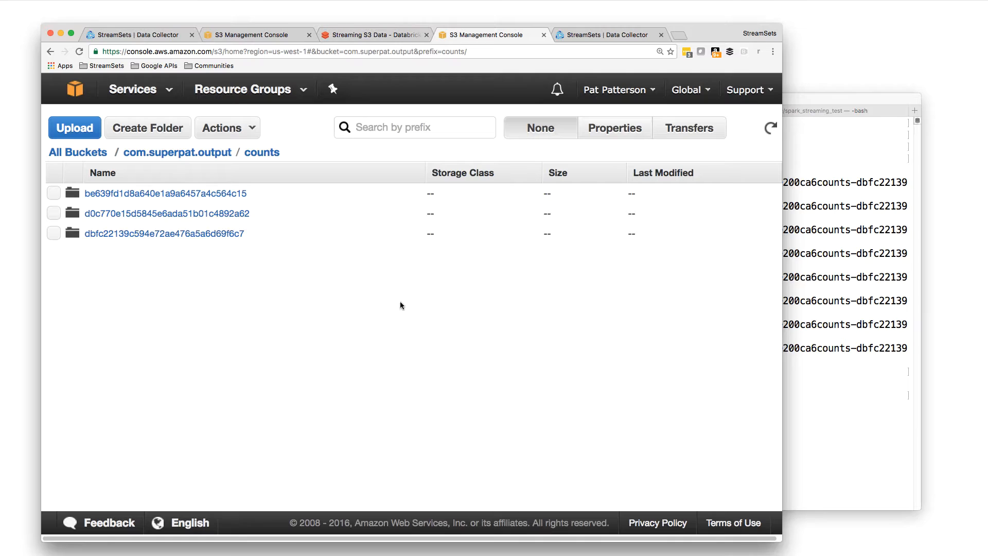
mouse_move(513, 105)
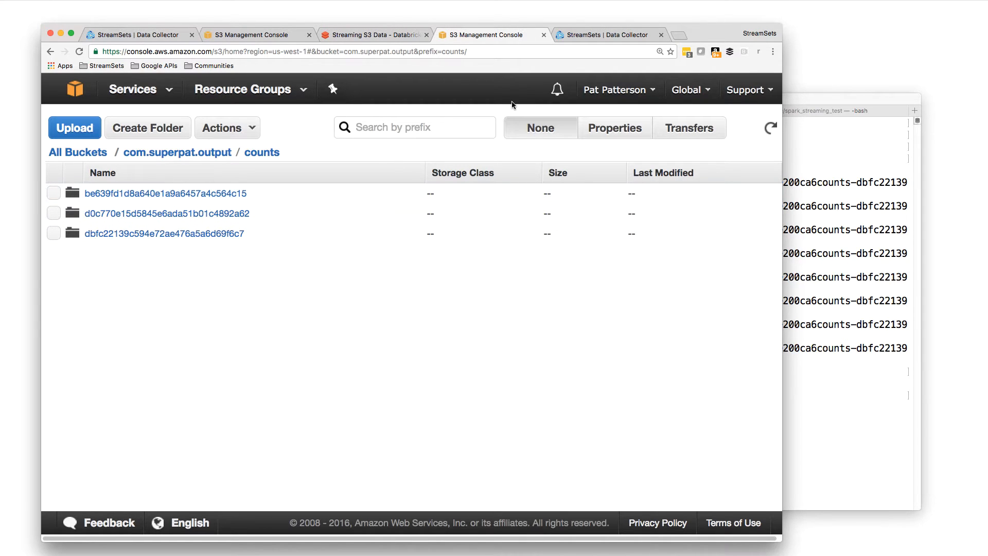
left_click(608, 35)
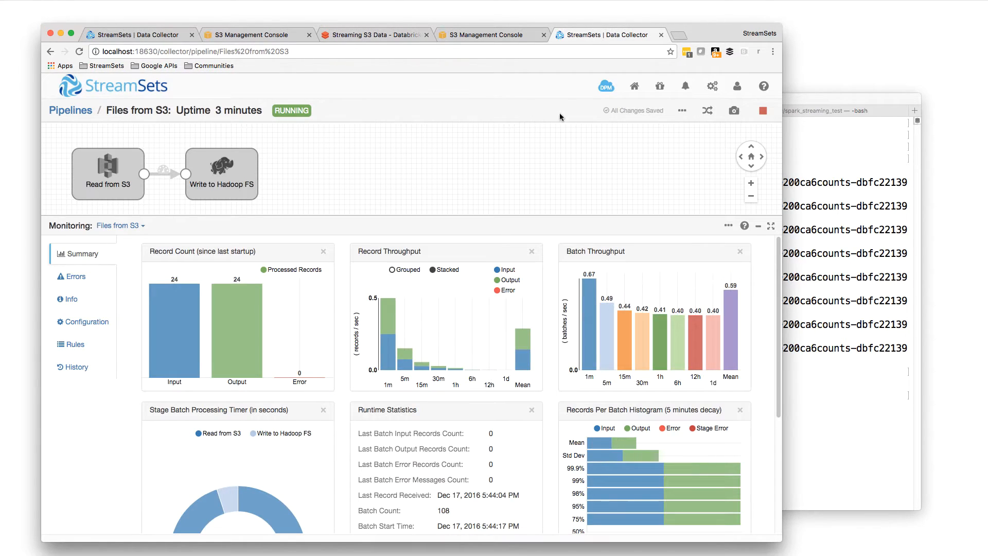
mouse_move(179, 310)
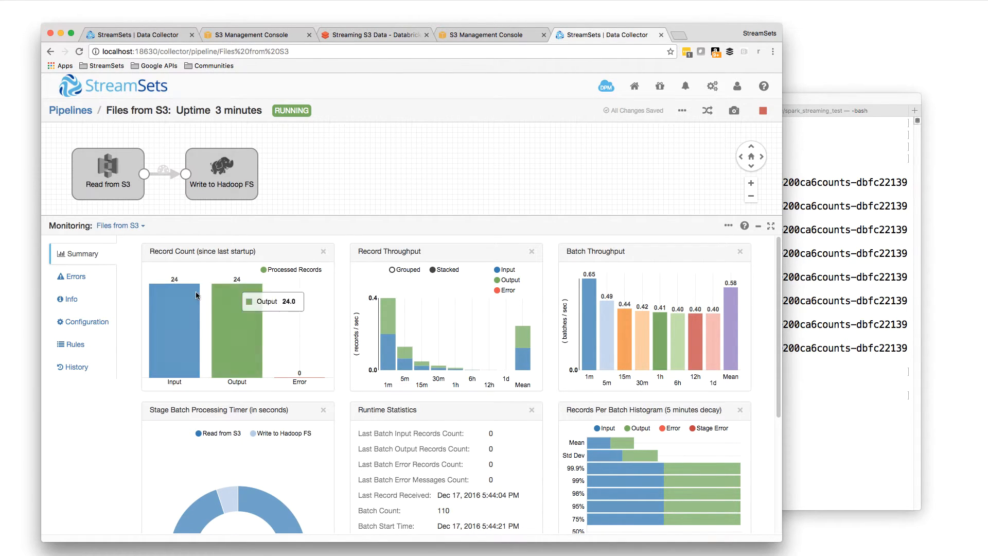
mouse_move(839, 410)
type("hdfs dfs -du -s -h /sdc/counts 2> /dev/null")
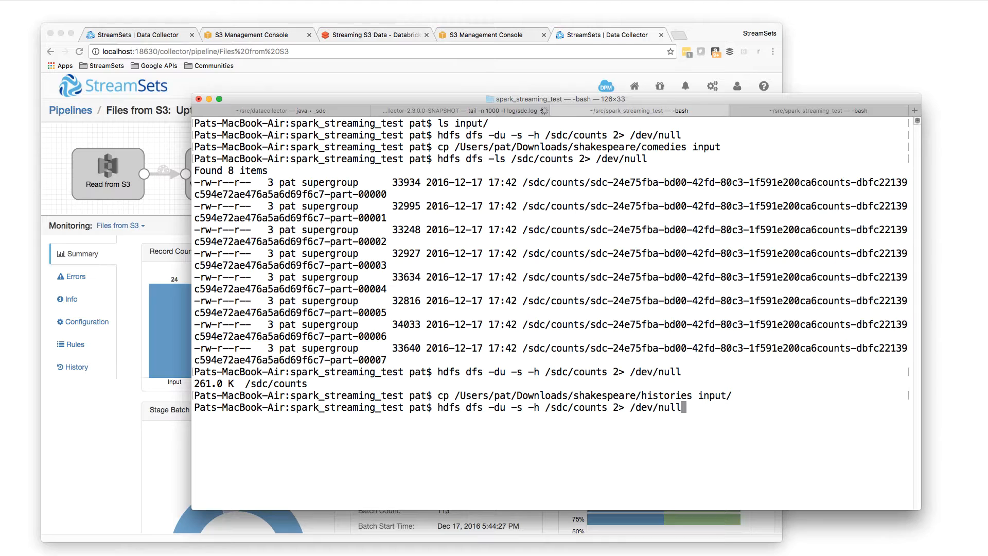
Step: Recheck /sdc/counts at 555.6 K, then copy the Shakespeare poems into input/
key("Return")
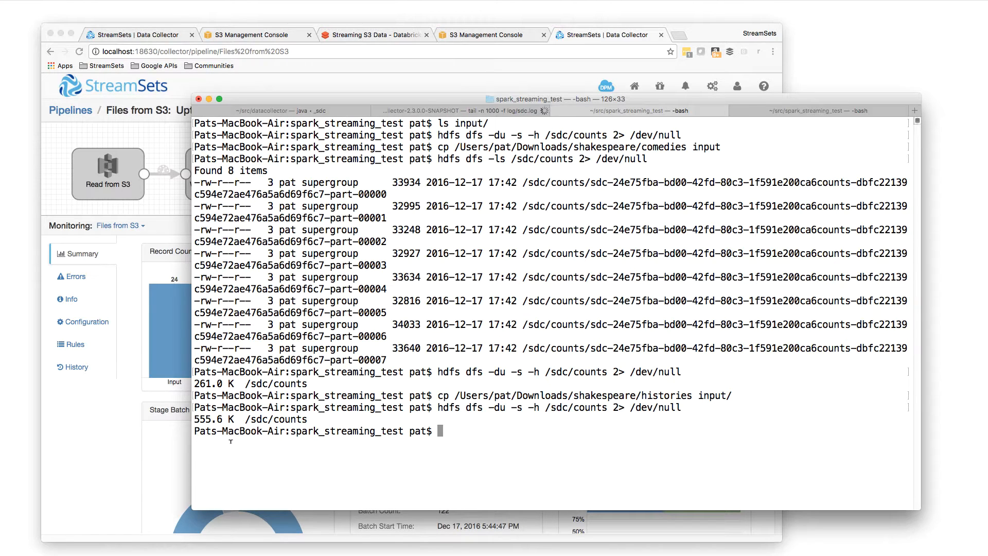
type("cp /Users/pat/Downloads/shakespeare/histories input/")
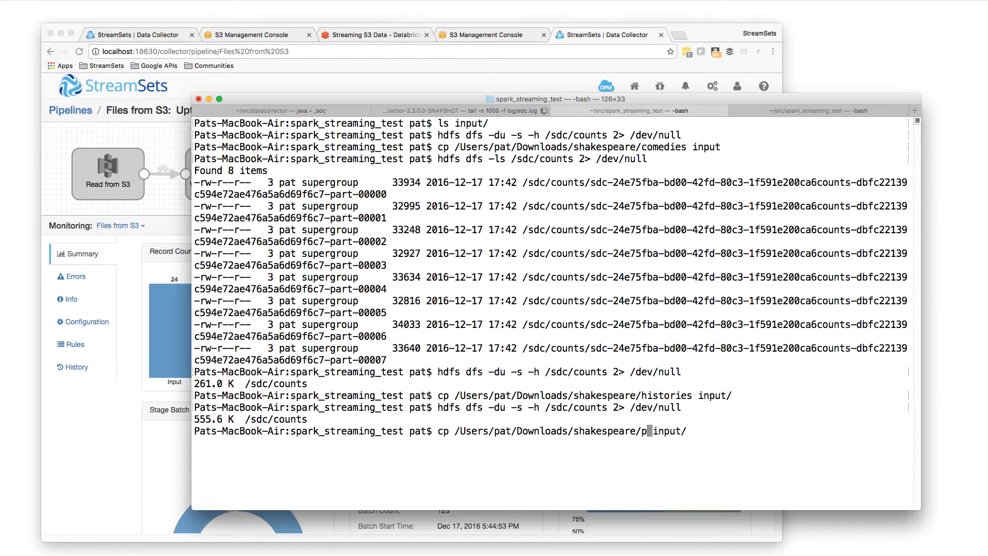
type("oems")
key("Return")
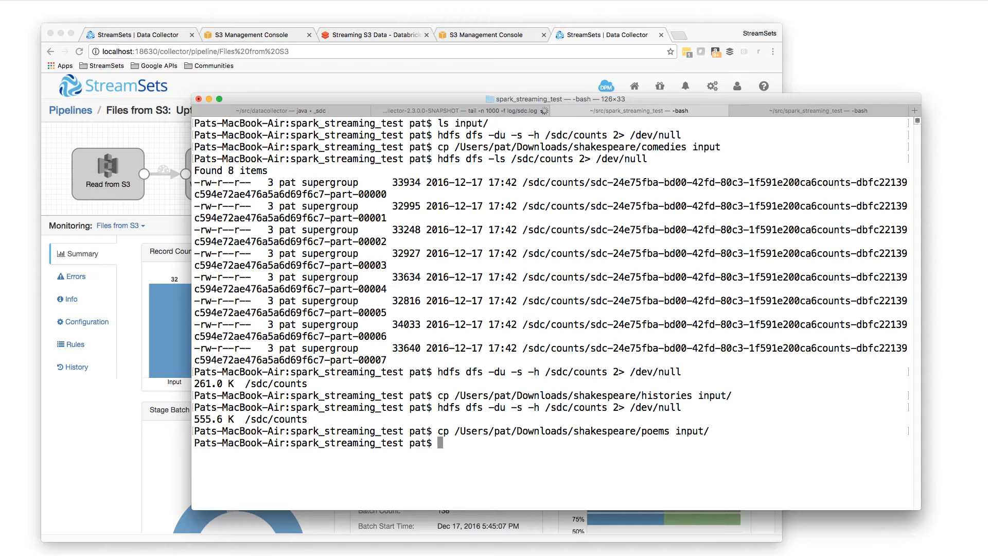
Step: Rerun the HDFS du to see counts grow to 663.5 K
type("hdfs dfs -du -s -h /sdc/counts 2> /dev/null")
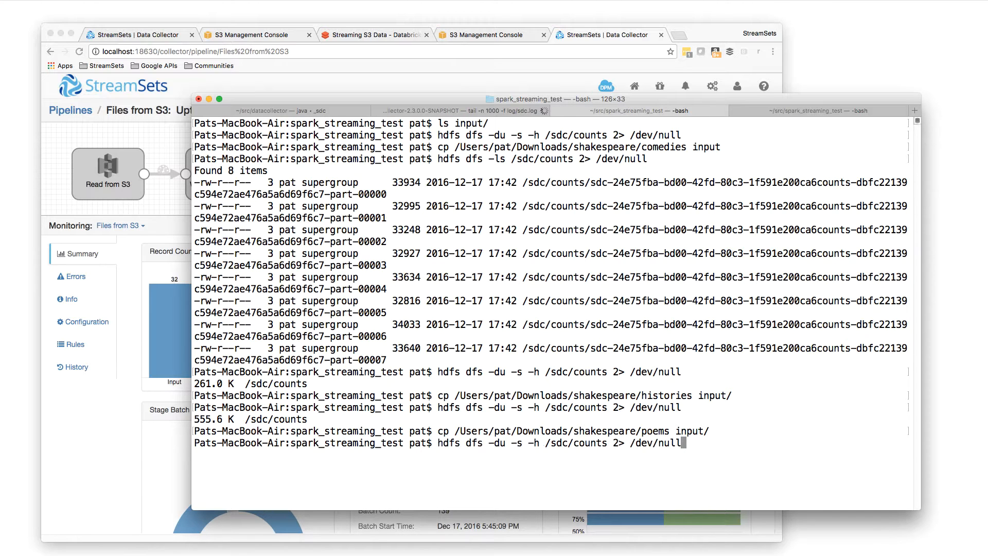
key("Return")
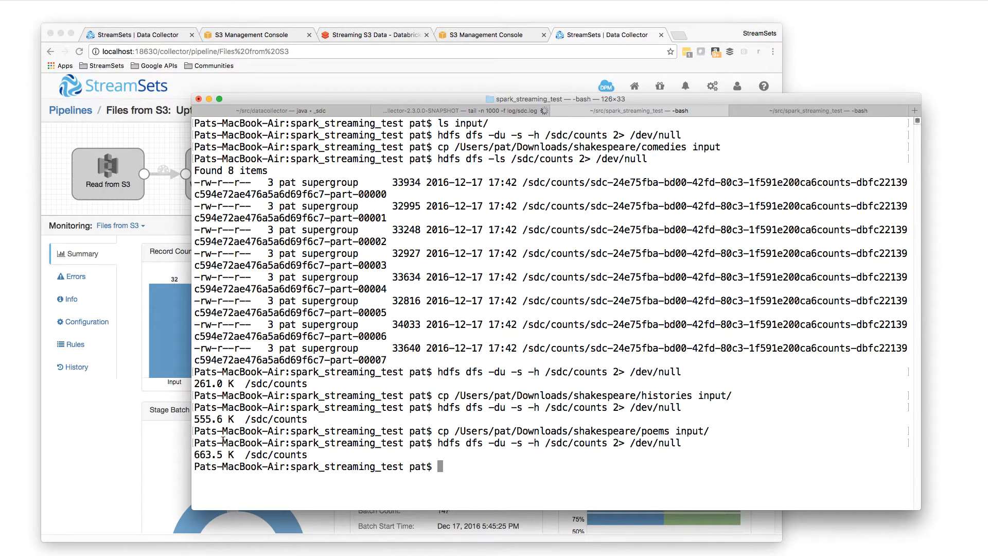
left_click(374, 34)
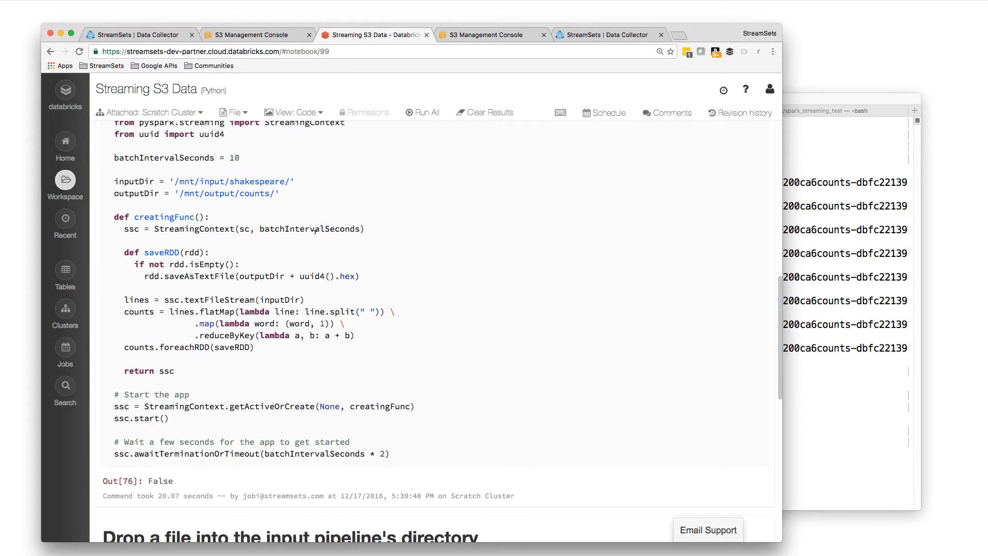
Step: Return to the Files from S3 pipeline monitor showing 32 records read and written
scroll("up", 3)
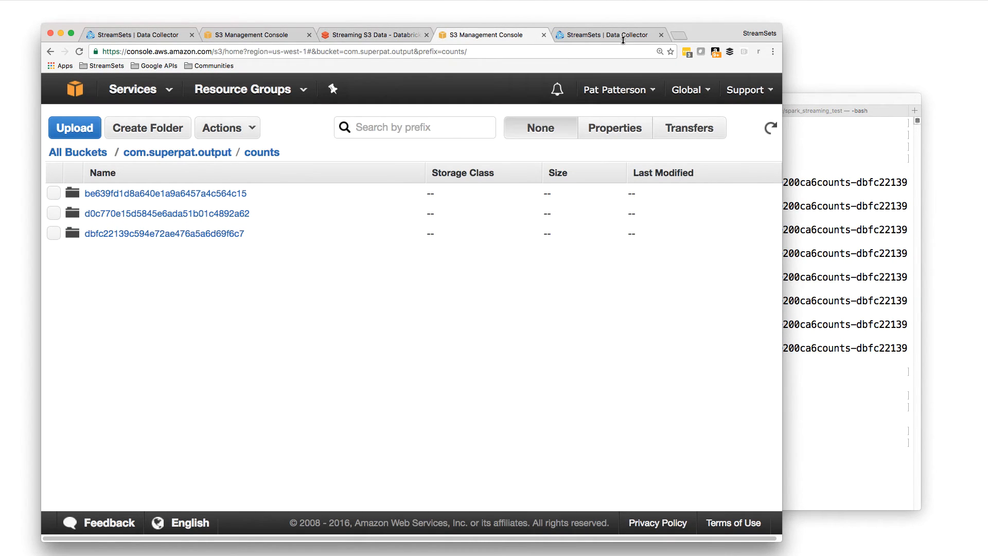
left_click(609, 35)
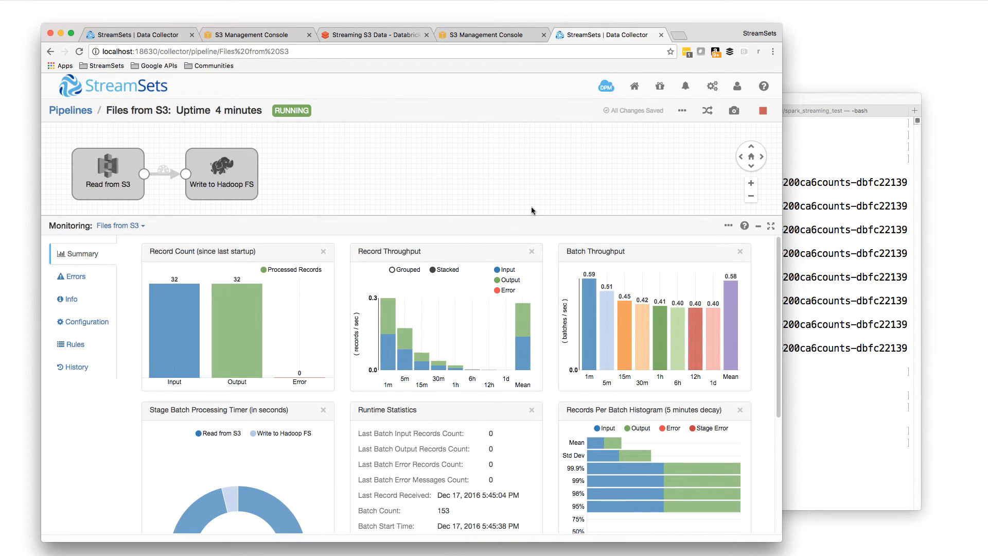
mouse_move(541, 165)
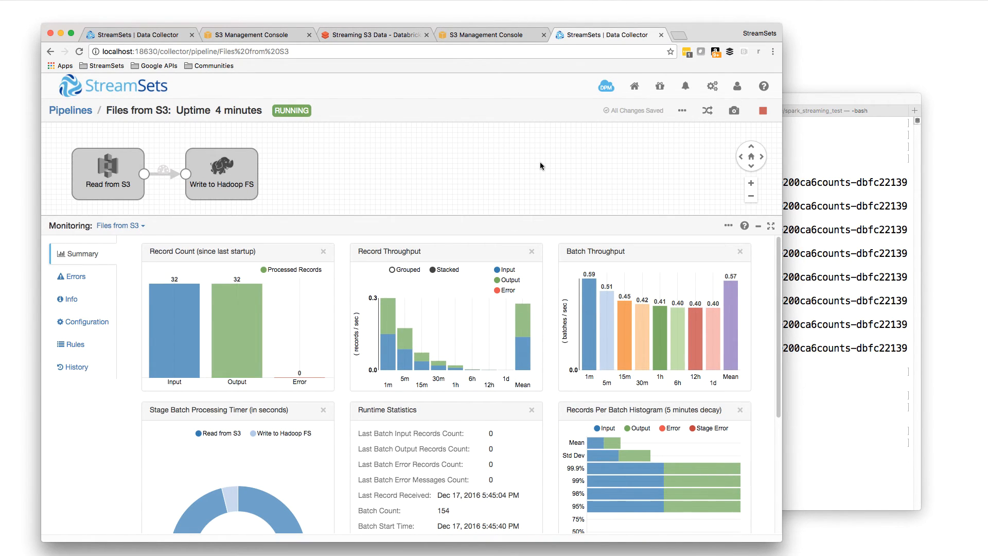